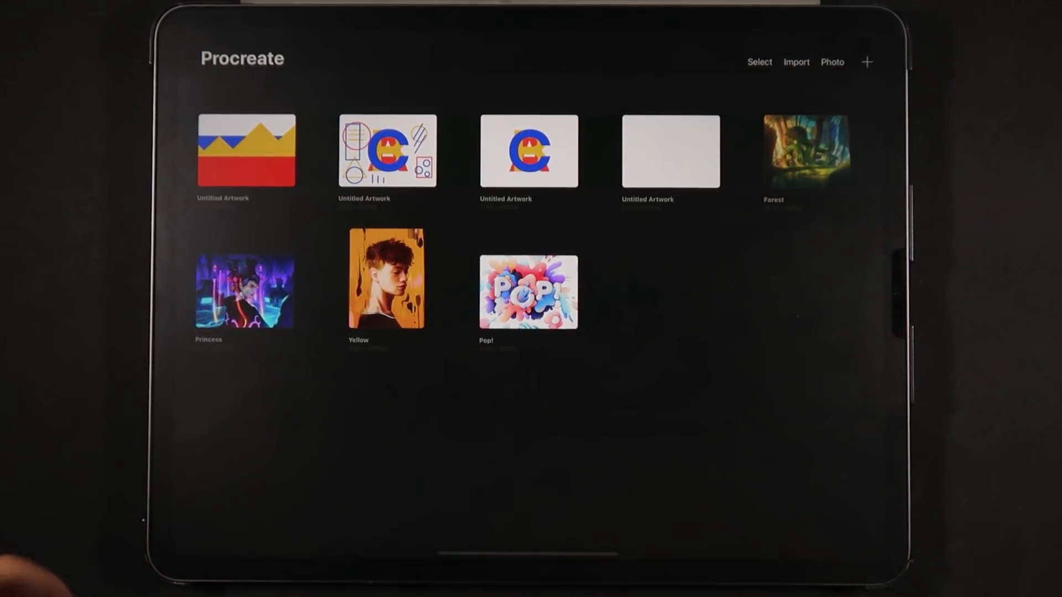
Step: Open the overlapping A-B-C letters artwork from the Gallery and show its layer list
click(523, 151)
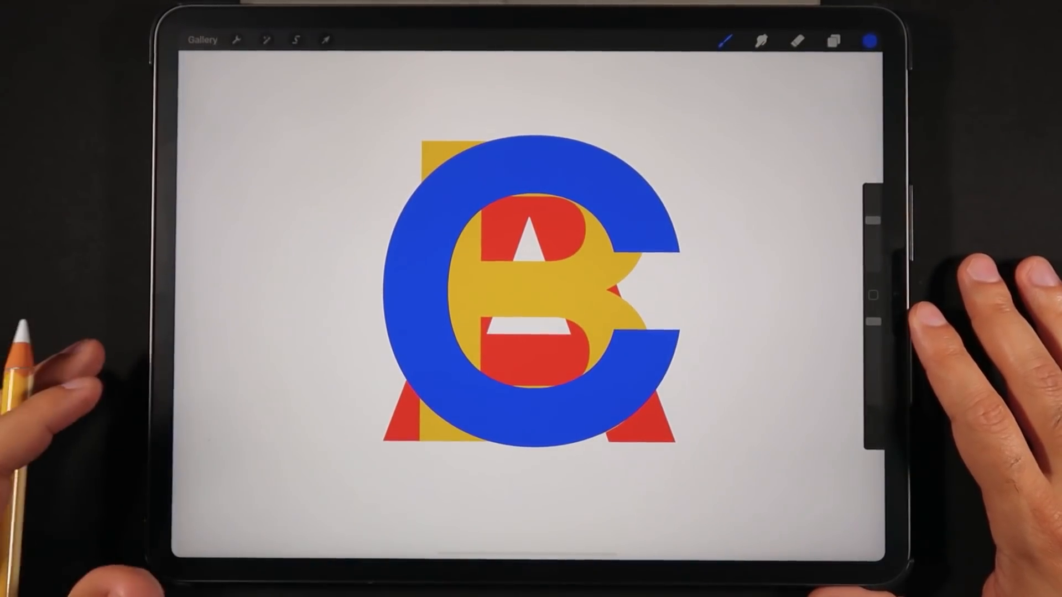
click(832, 40)
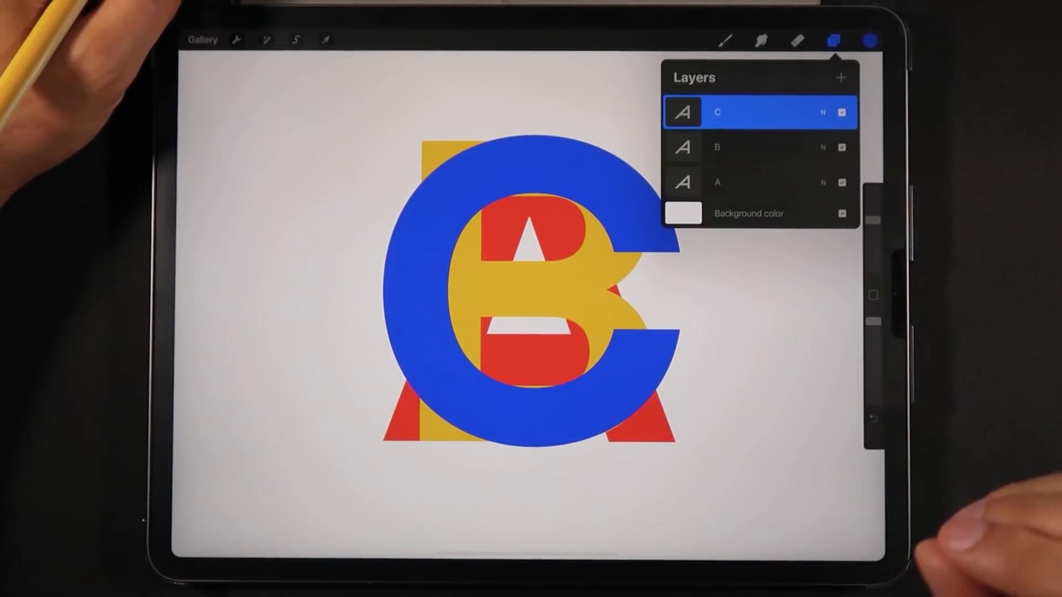
Step: Dismiss the layer list and bring up the app preferences over the letter artwork
click(831, 40)
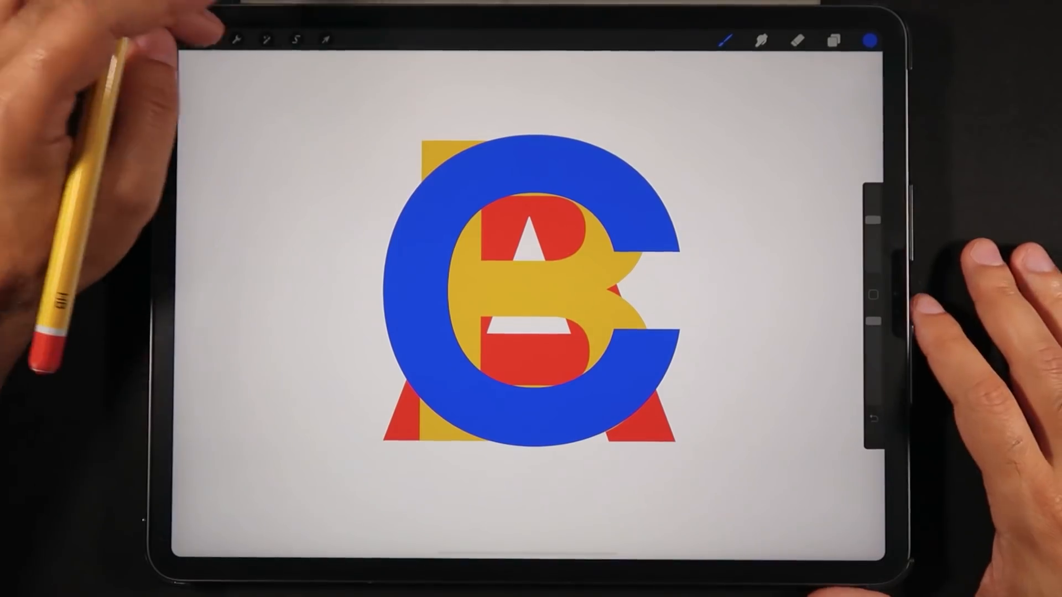
click(236, 40)
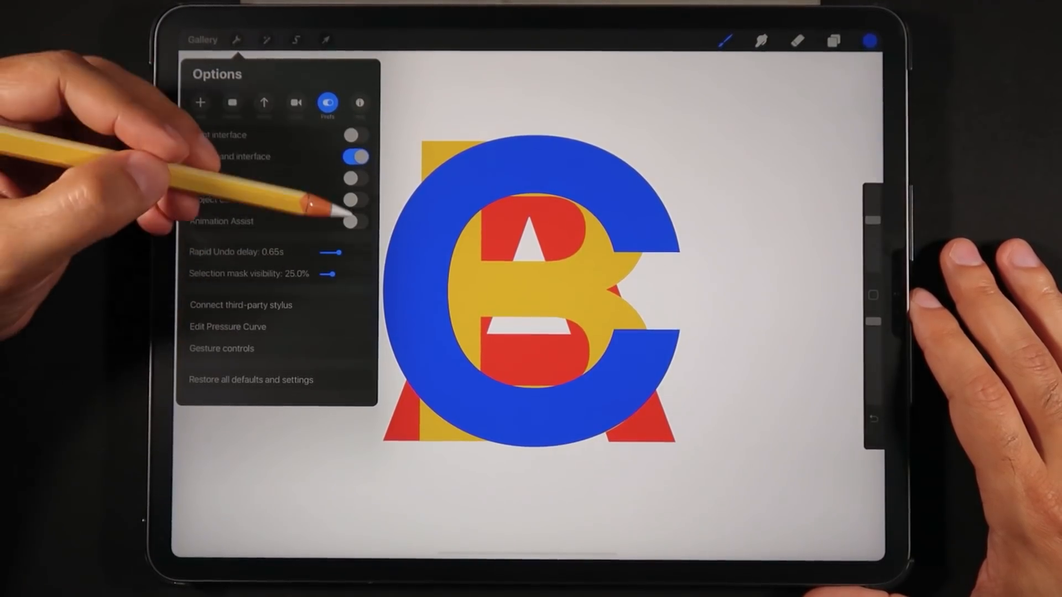
Step: Enable Animation Assist, glance at the Share export formats, then leave the Actions menu
click(355, 221)
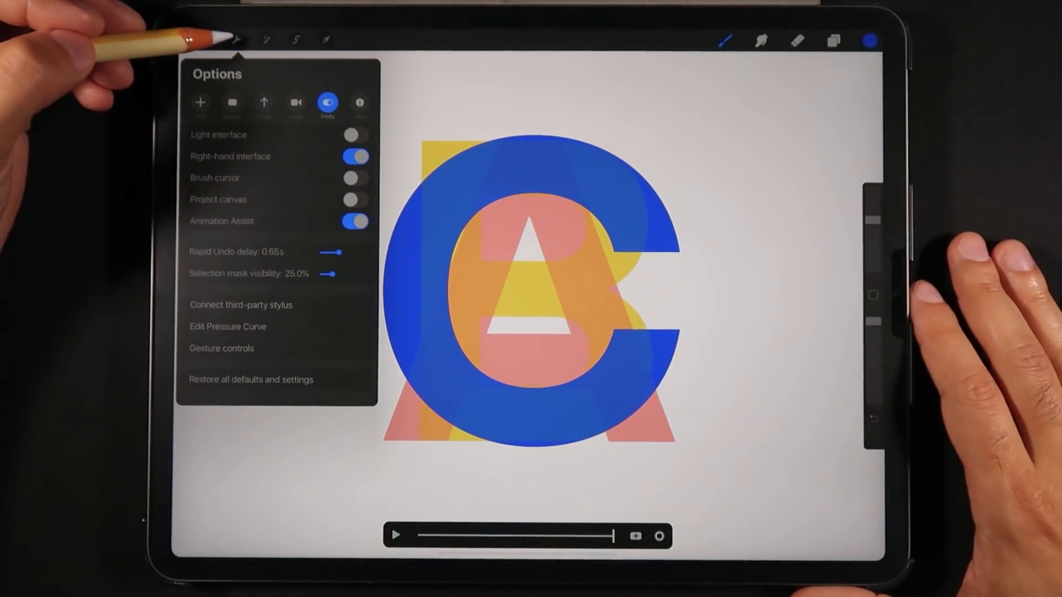
click(264, 103)
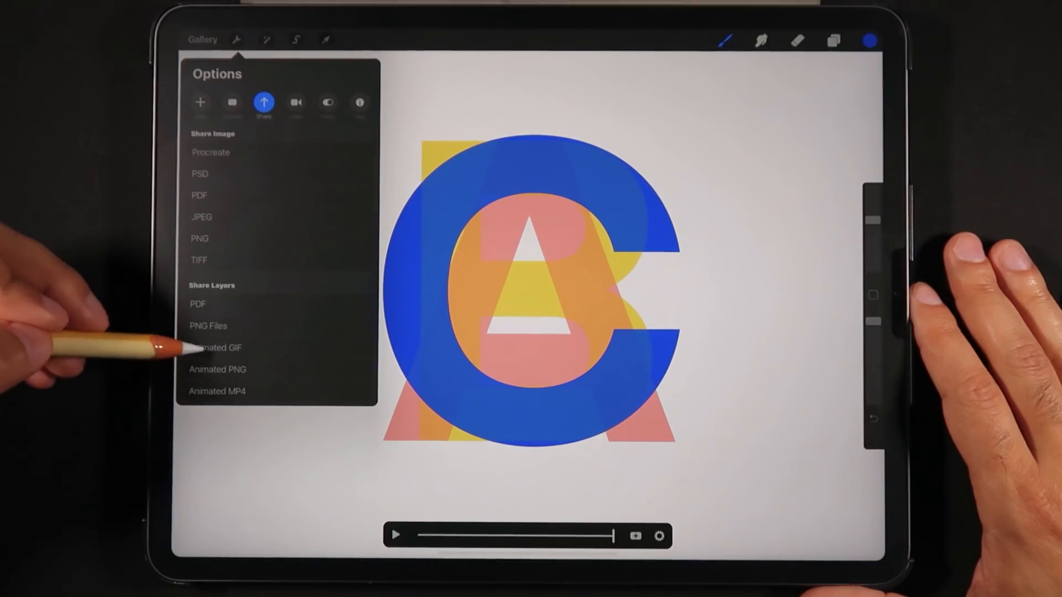
click(217, 348)
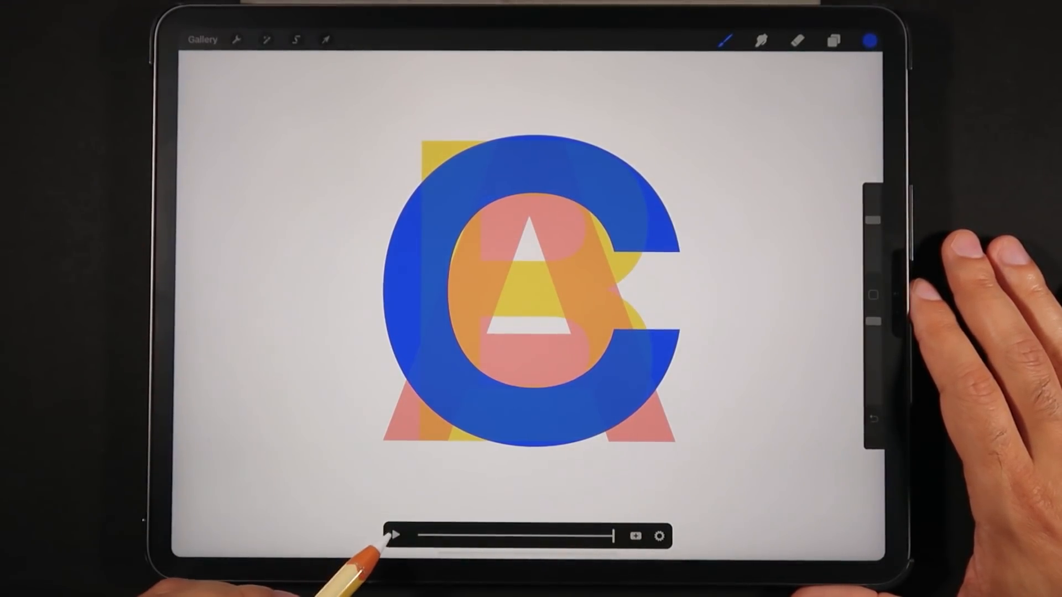
drag(402, 536, 497, 535)
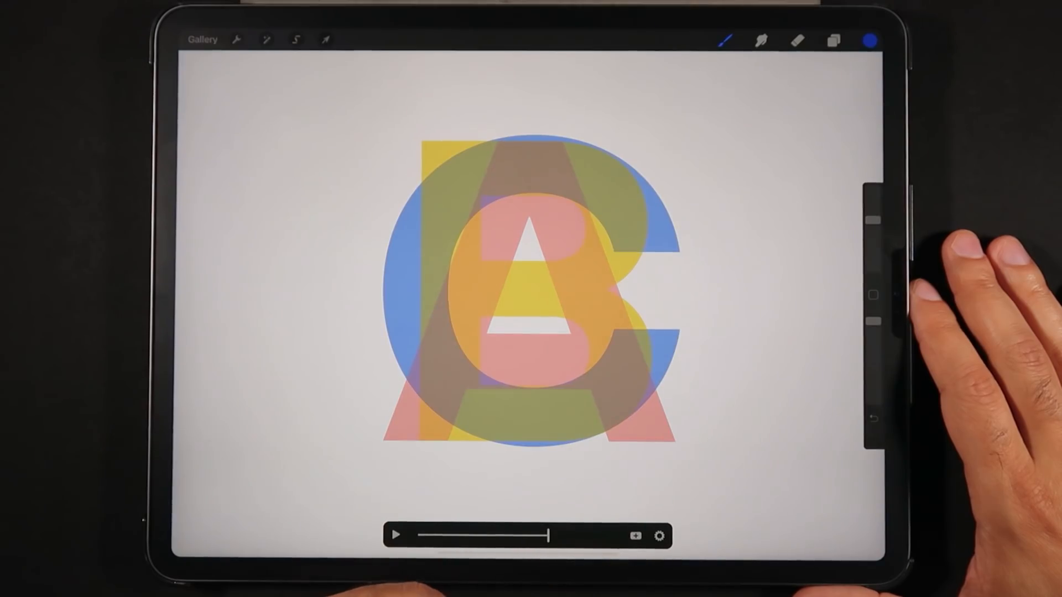
click(834, 38)
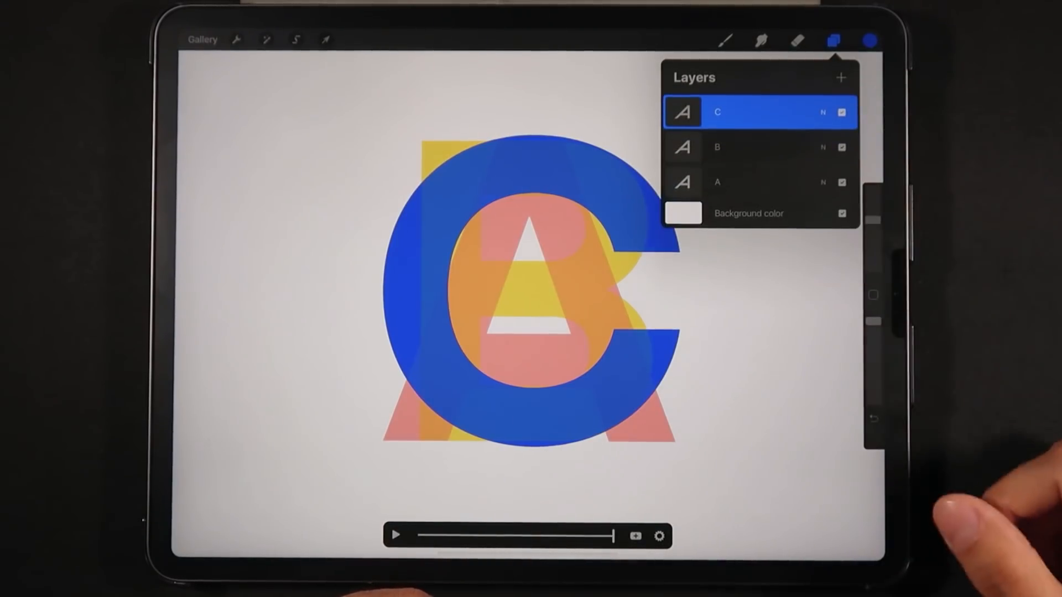
click(832, 40)
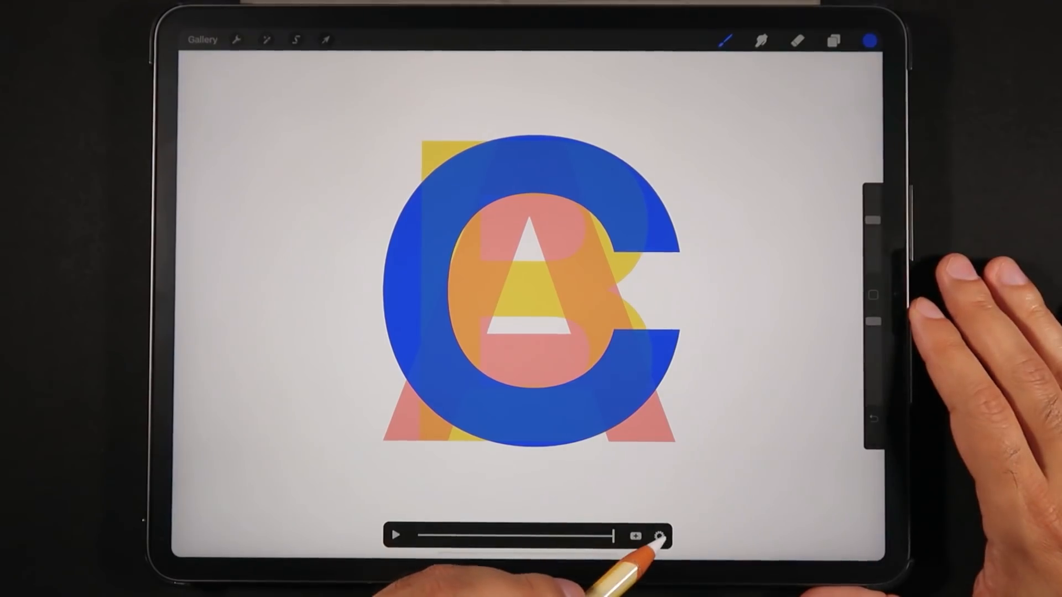
Step: Play the letter animation at 59, 1 and 11 fps, settle on 6 fps, then stop playback
click(658, 540)
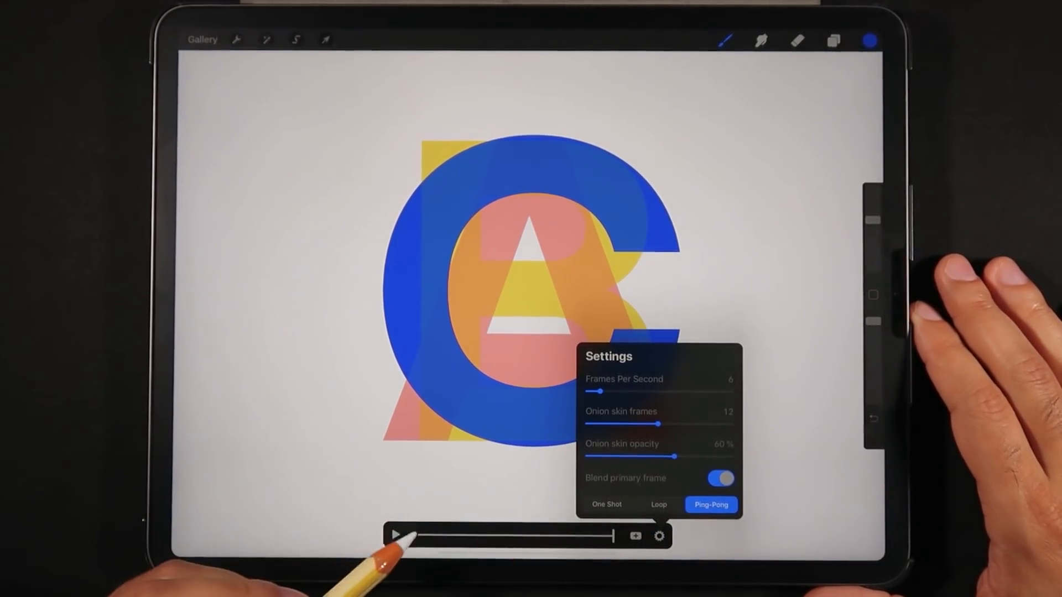
click(398, 533)
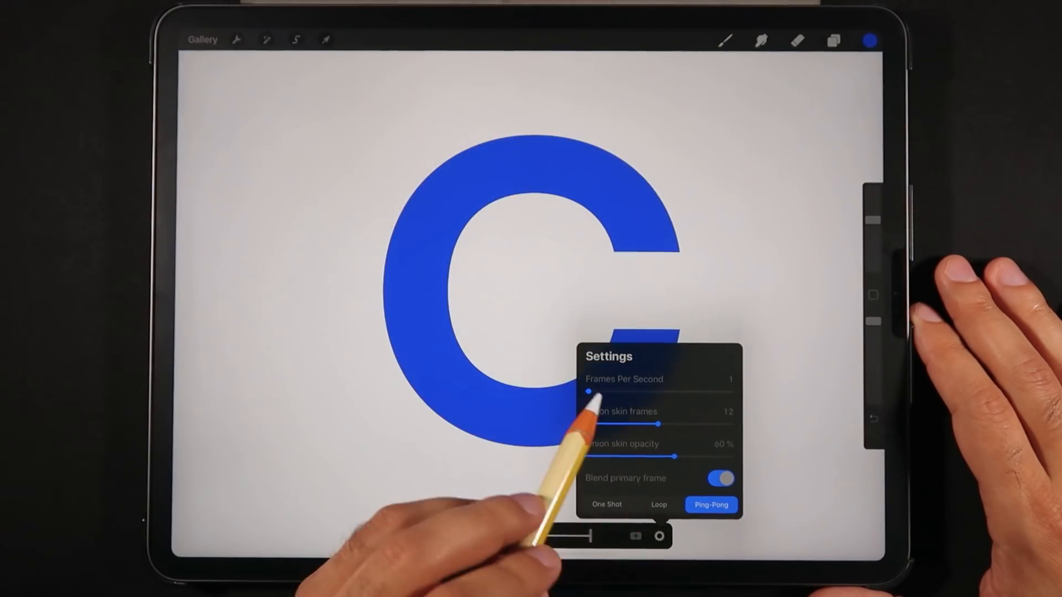
drag(589, 391, 735, 392)
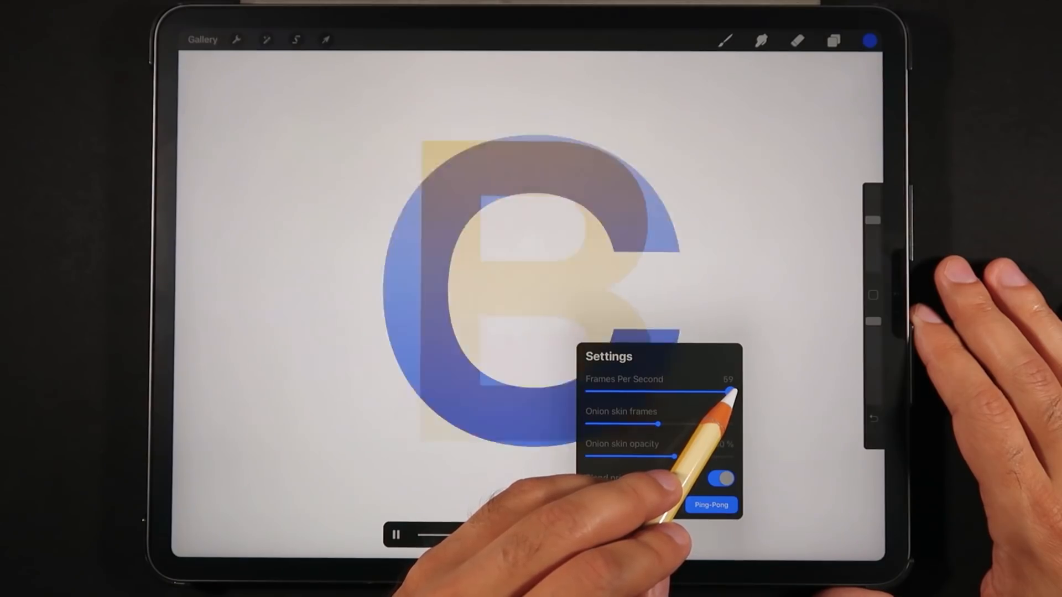
drag(730, 392, 656, 391)
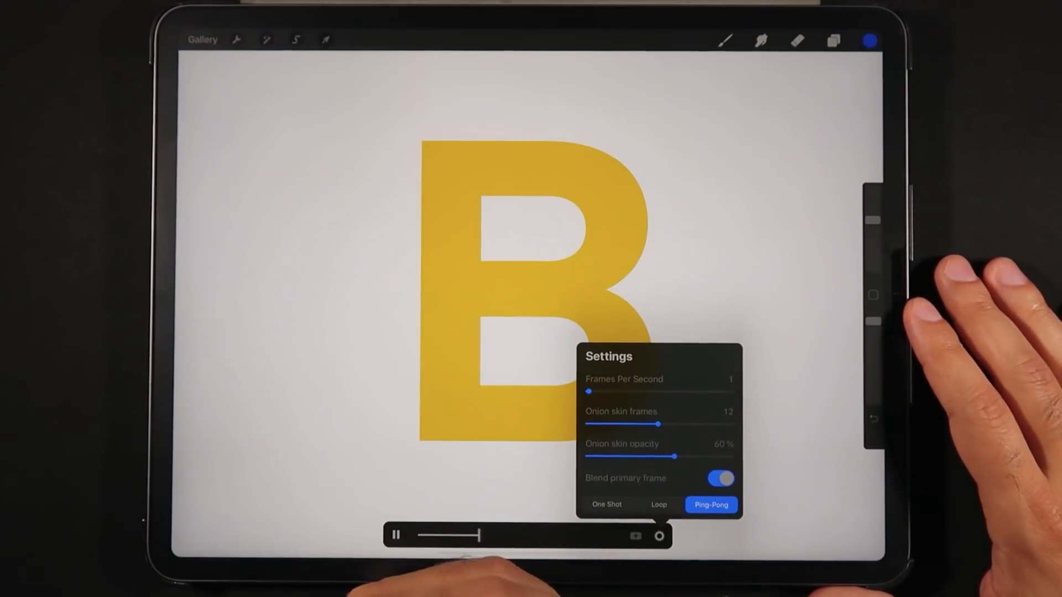
drag(588, 392, 615, 392)
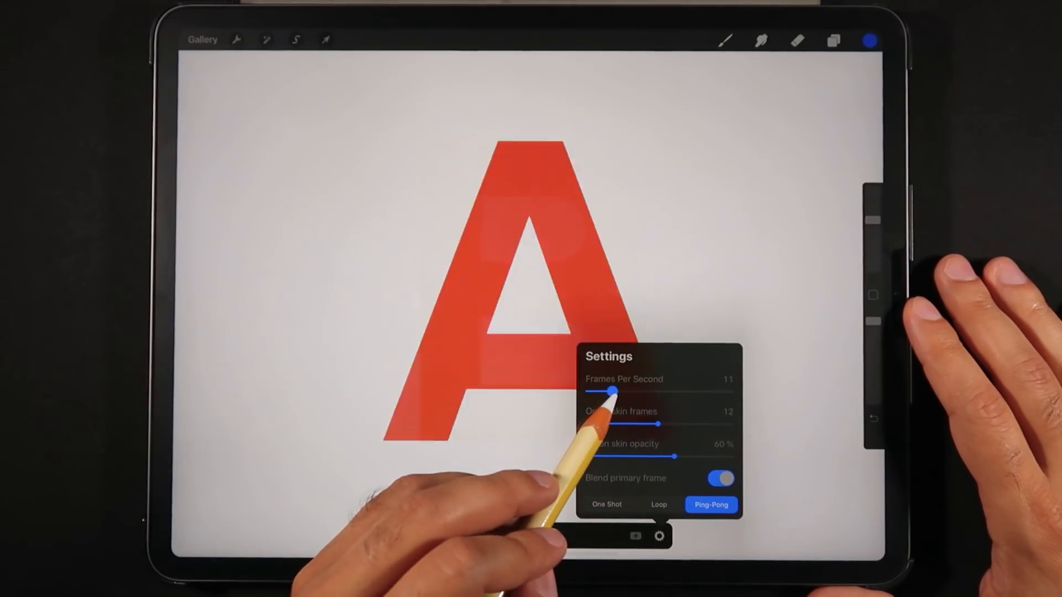
drag(612, 391, 595, 392)
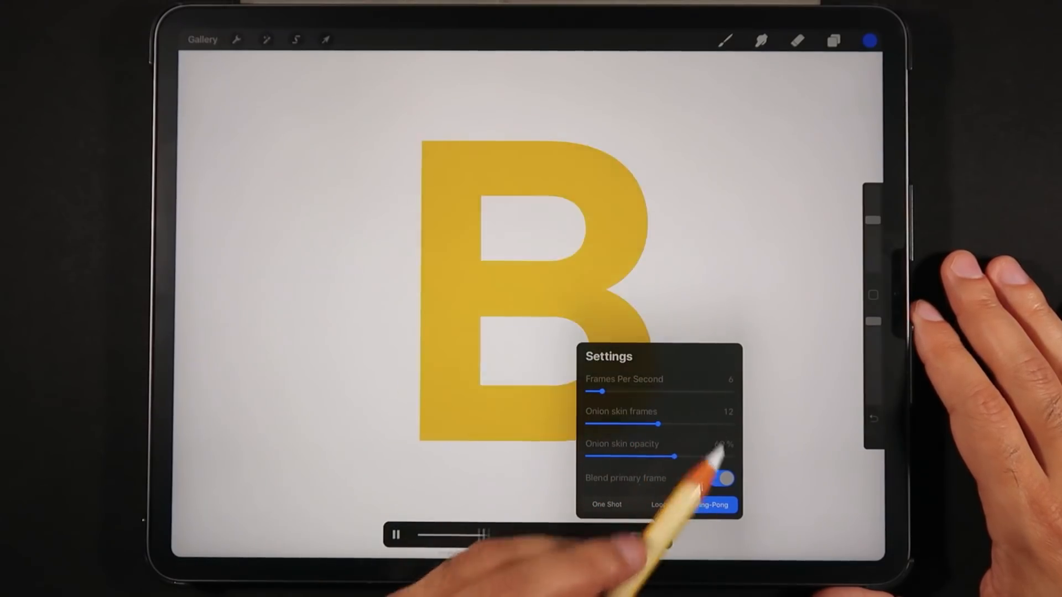
click(712, 504)
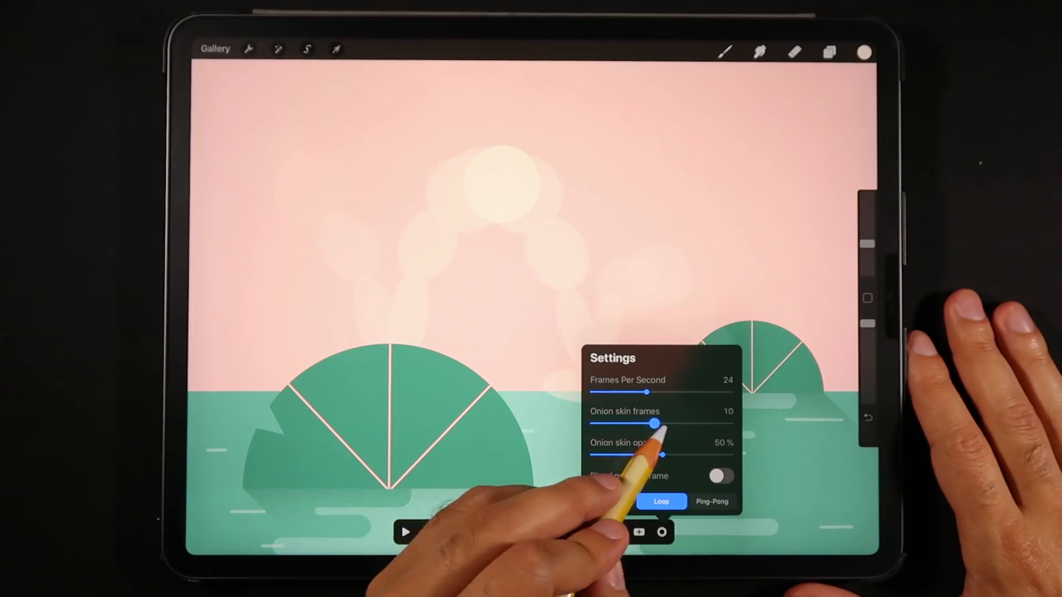
Step: Set onion skin frames to 6 and lower onion skin opacity to roughly 45%
drag(657, 423, 650, 423)
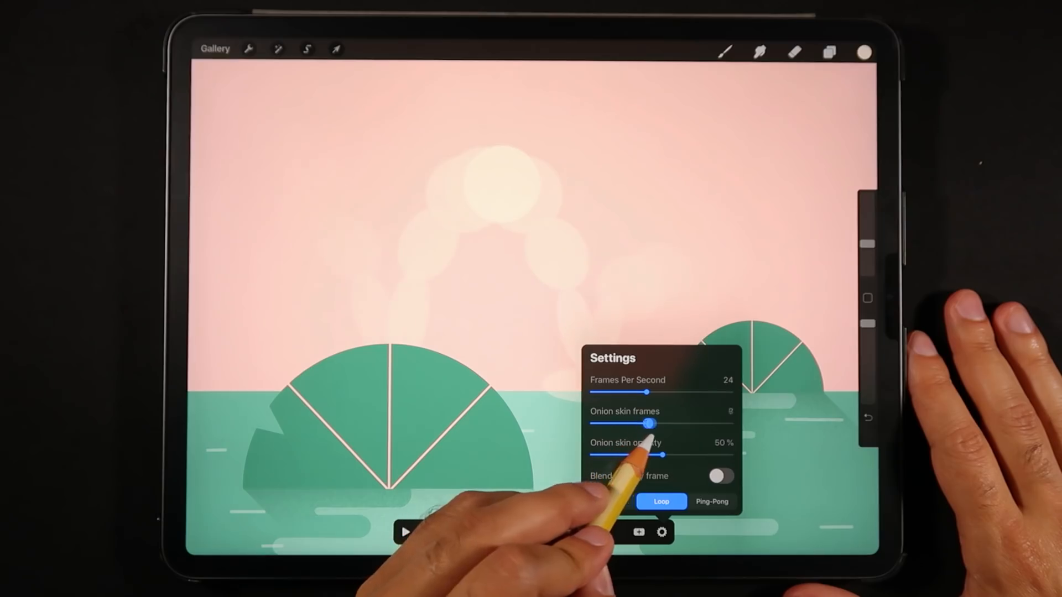
drag(653, 423, 620, 424)
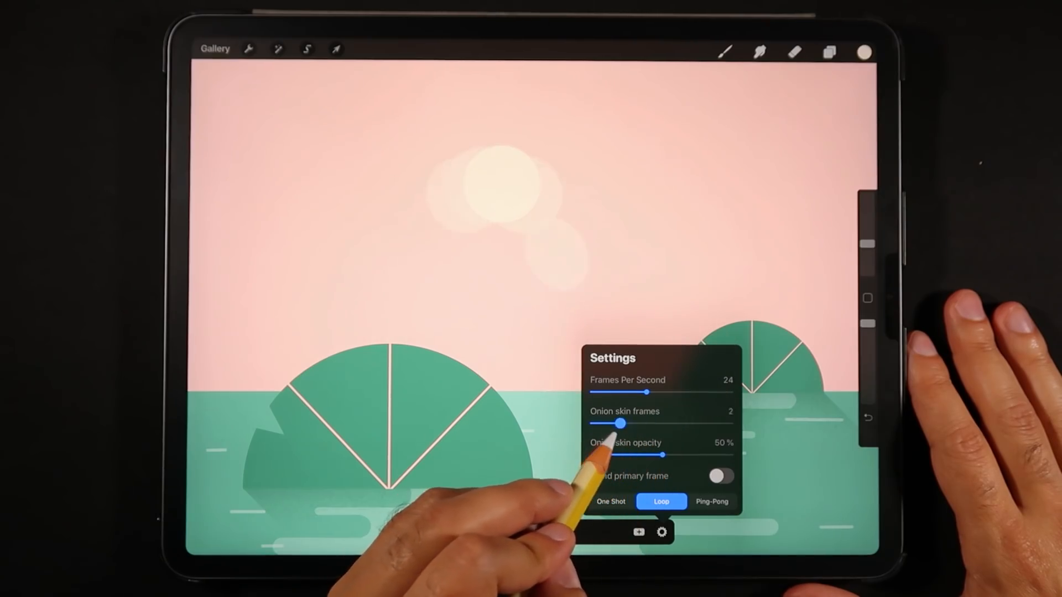
drag(619, 424, 683, 423)
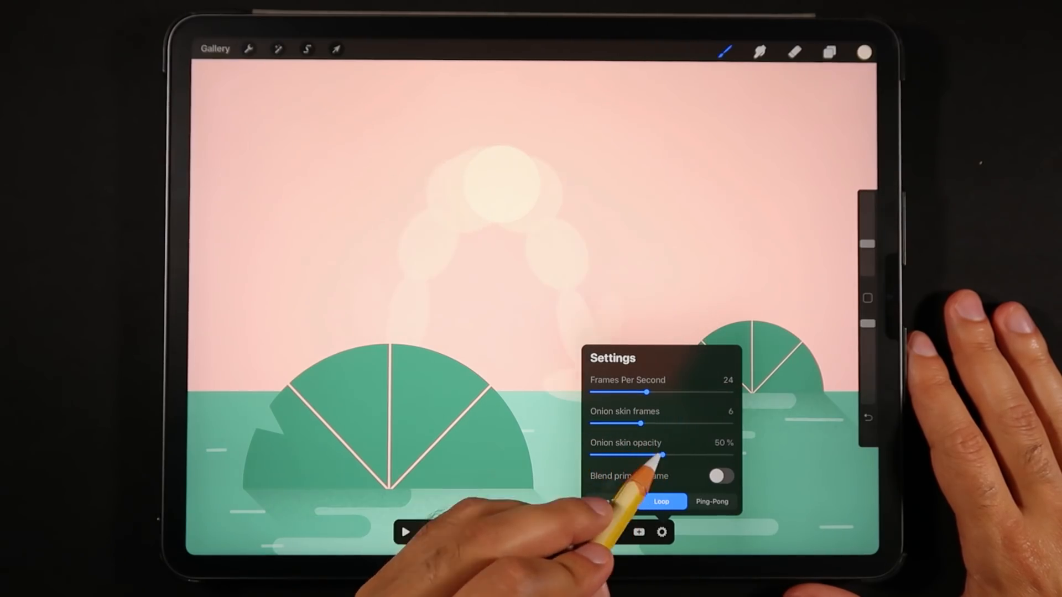
drag(667, 454, 656, 454)
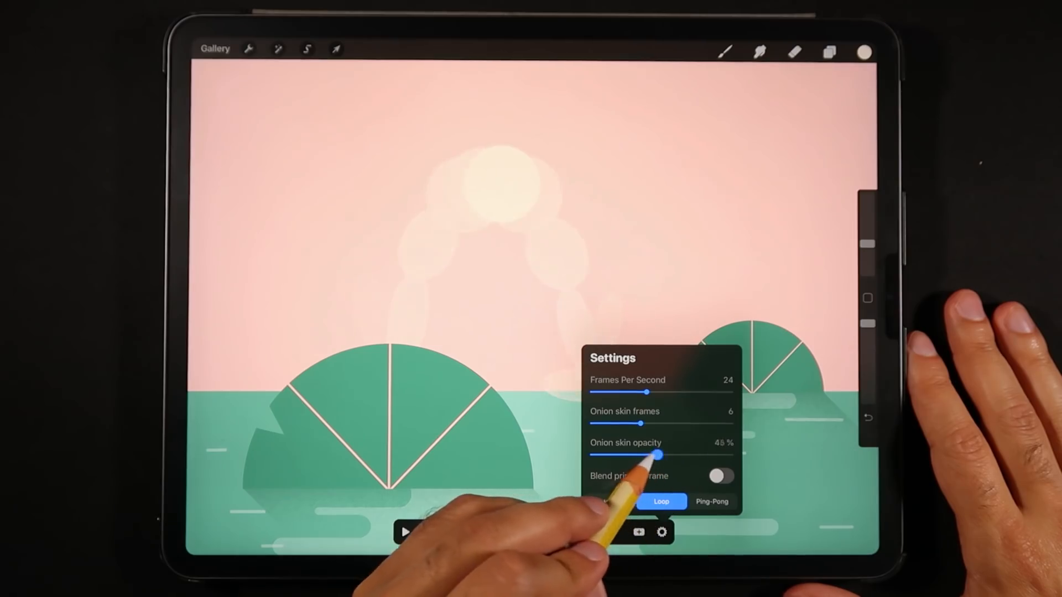
drag(657, 454, 645, 454)
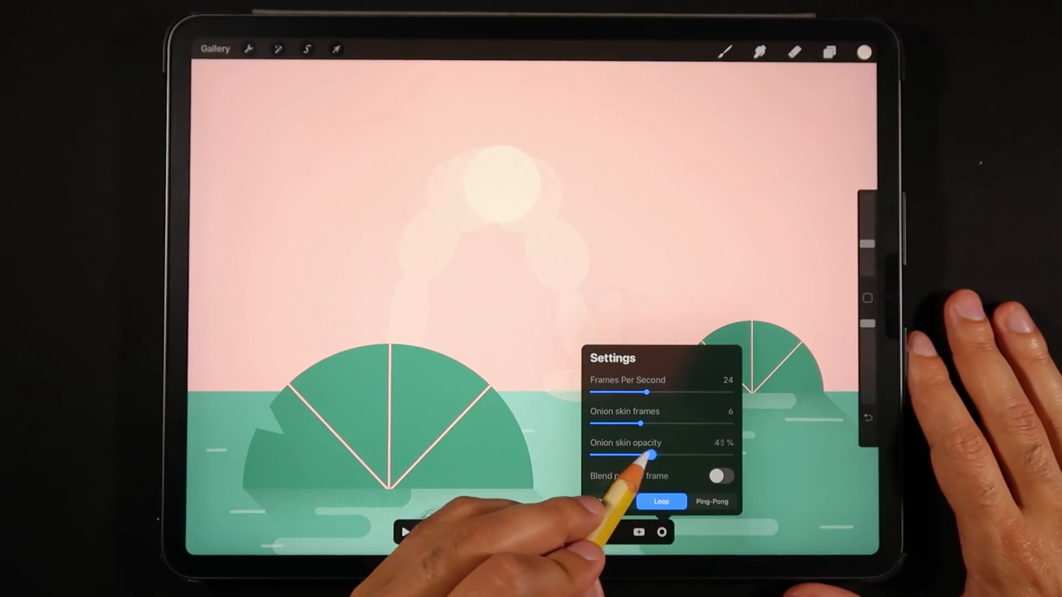
drag(651, 455, 641, 455)
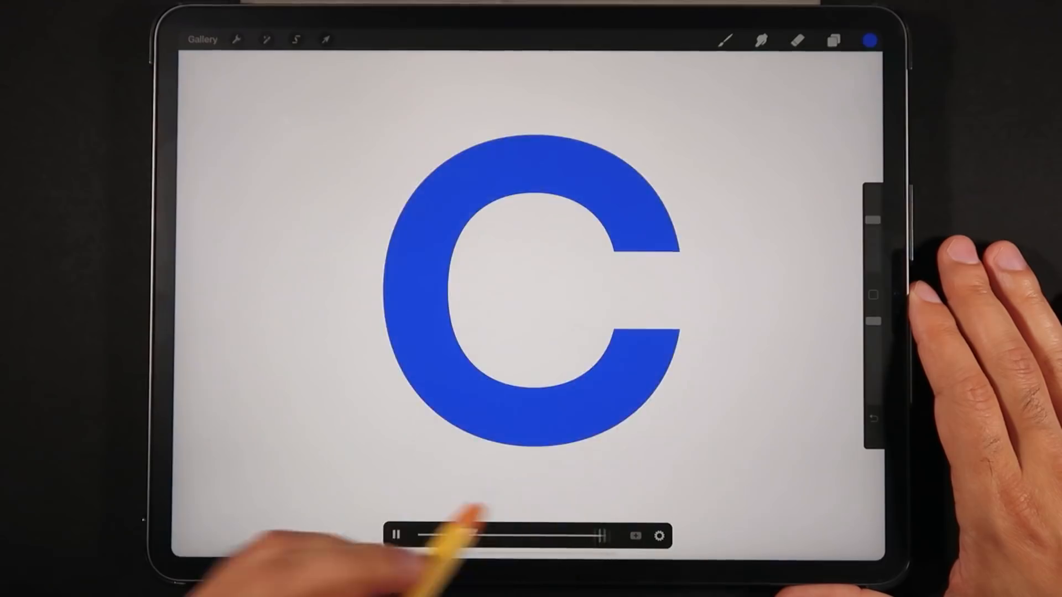
Step: Try onion skin opacity from about 13% up to nearly opaque, settling near 60%
click(659, 538)
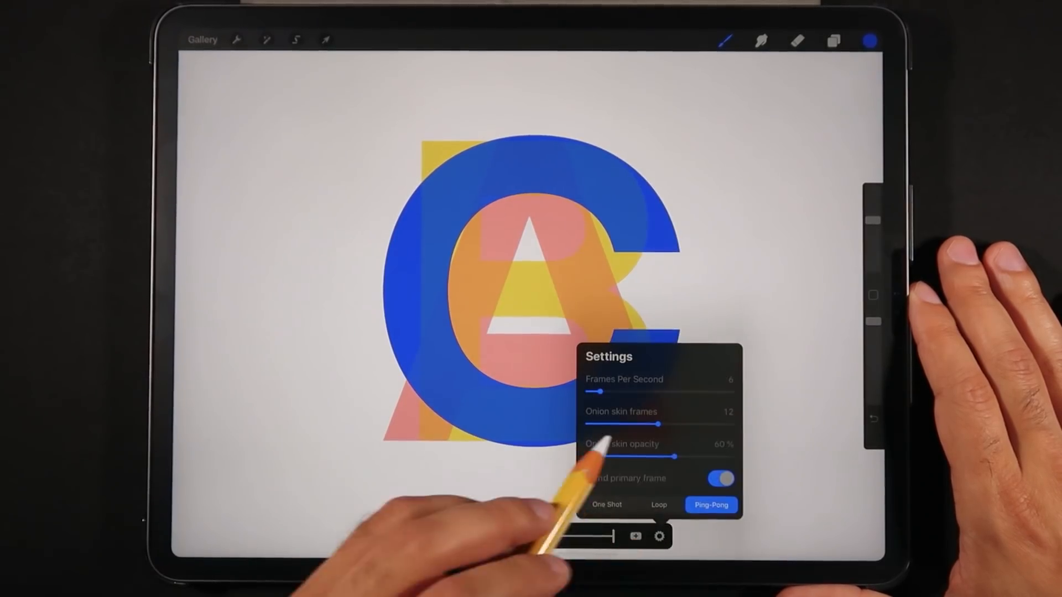
drag(670, 457, 600, 457)
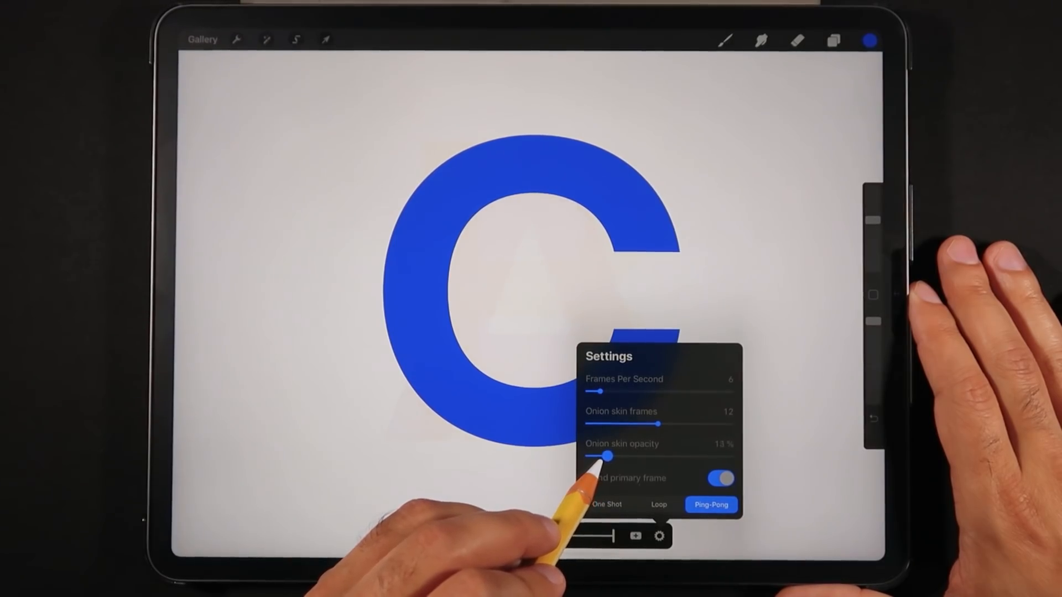
drag(606, 455, 725, 455)
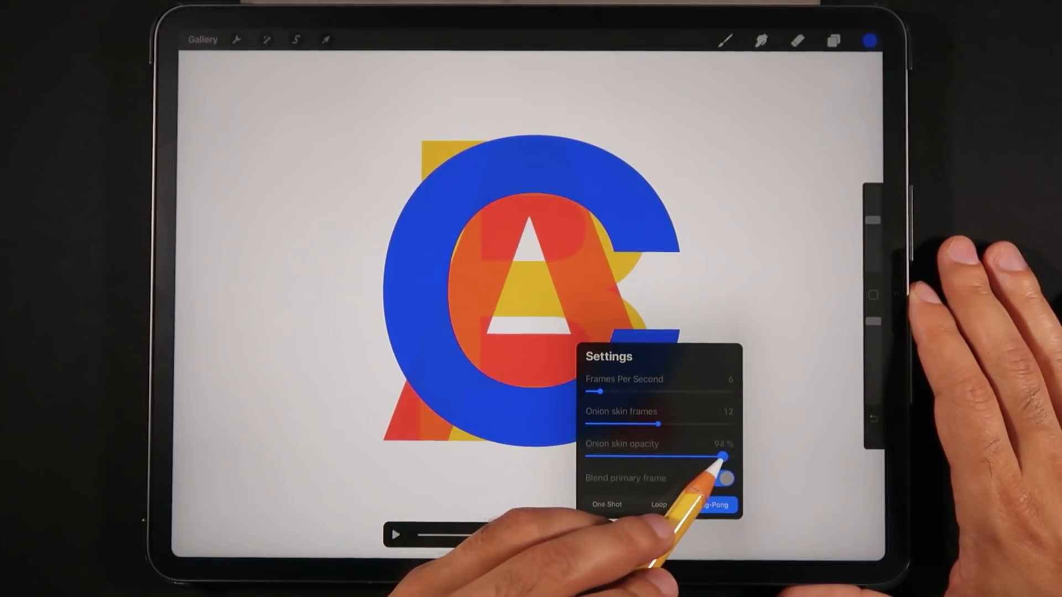
drag(721, 456, 650, 455)
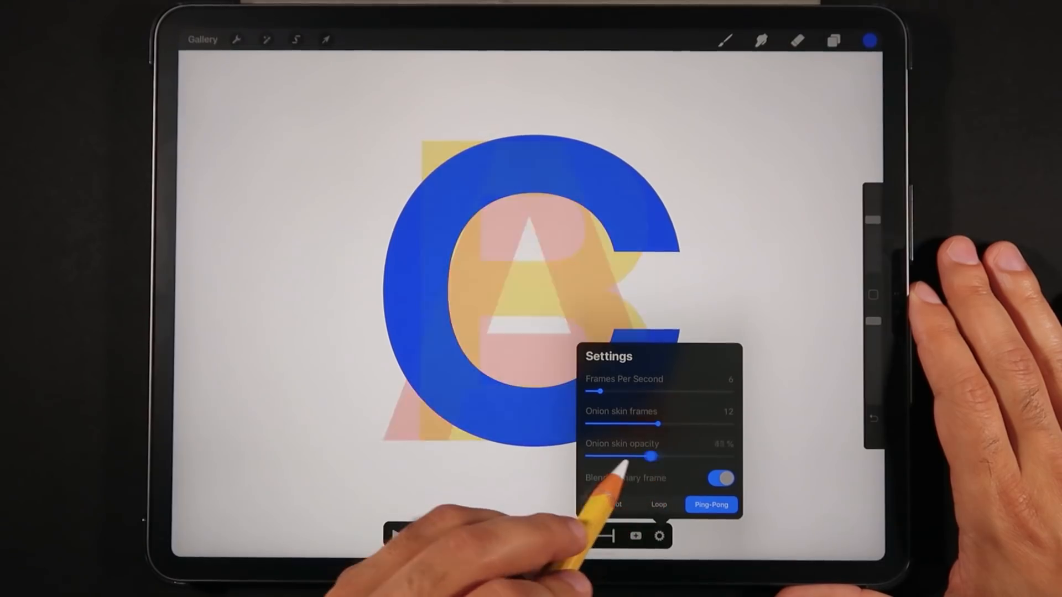
drag(649, 455, 654, 456)
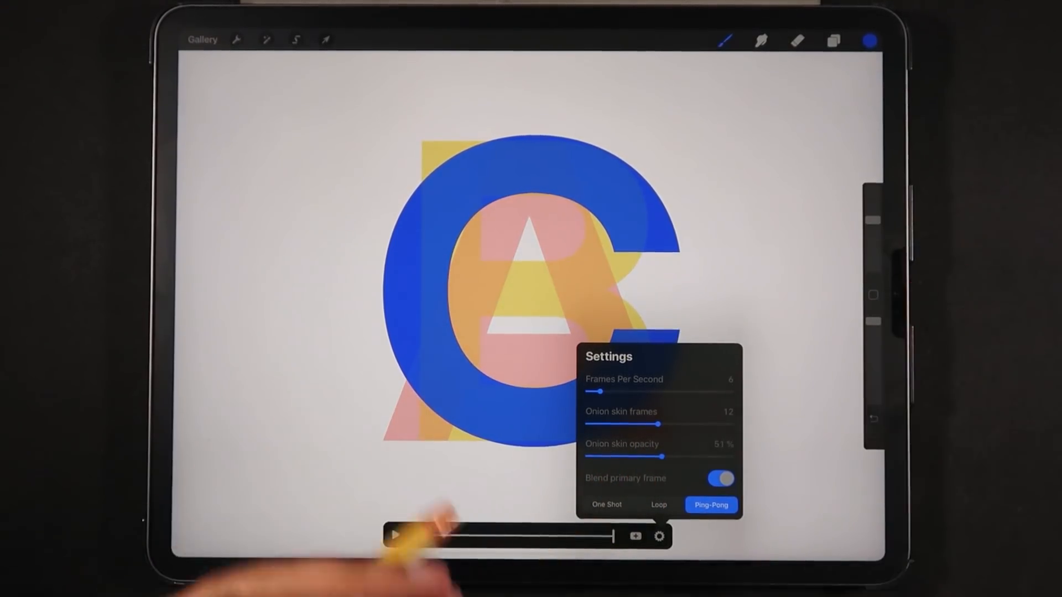
drag(650, 456, 704, 455)
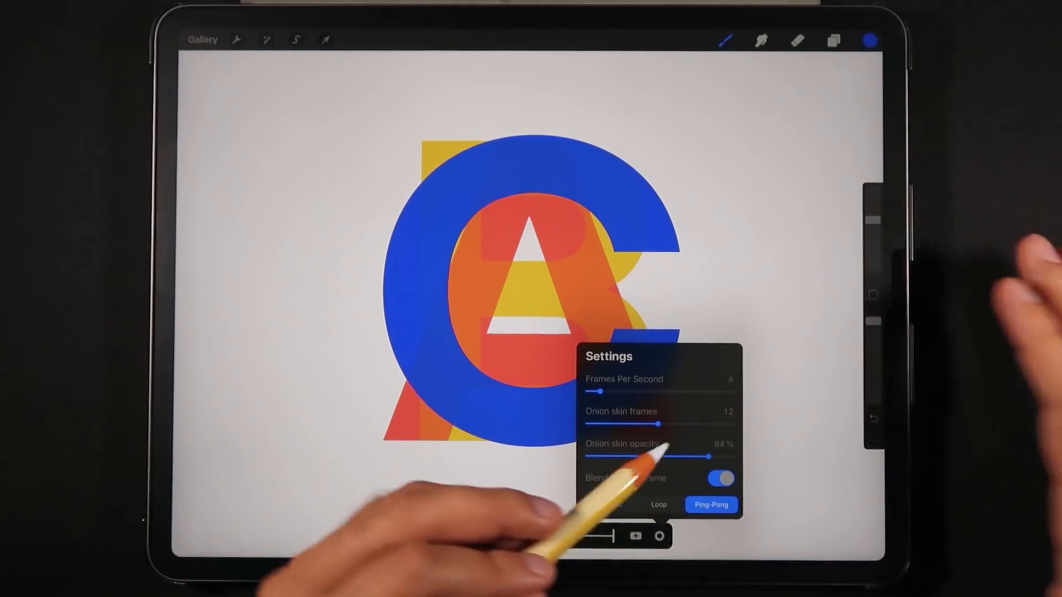
drag(711, 455, 632, 456)
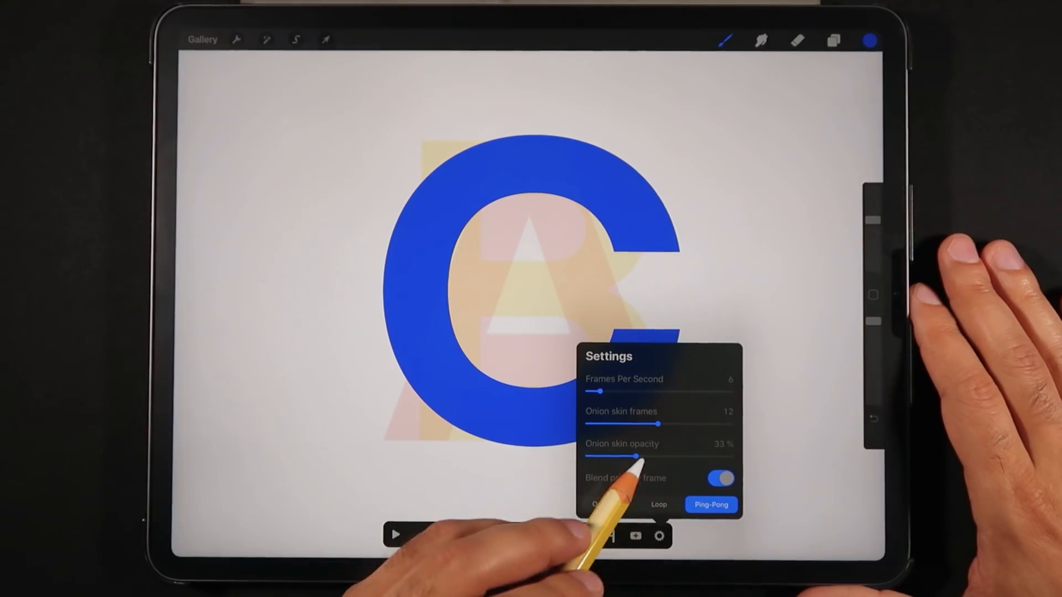
drag(635, 455, 671, 456)
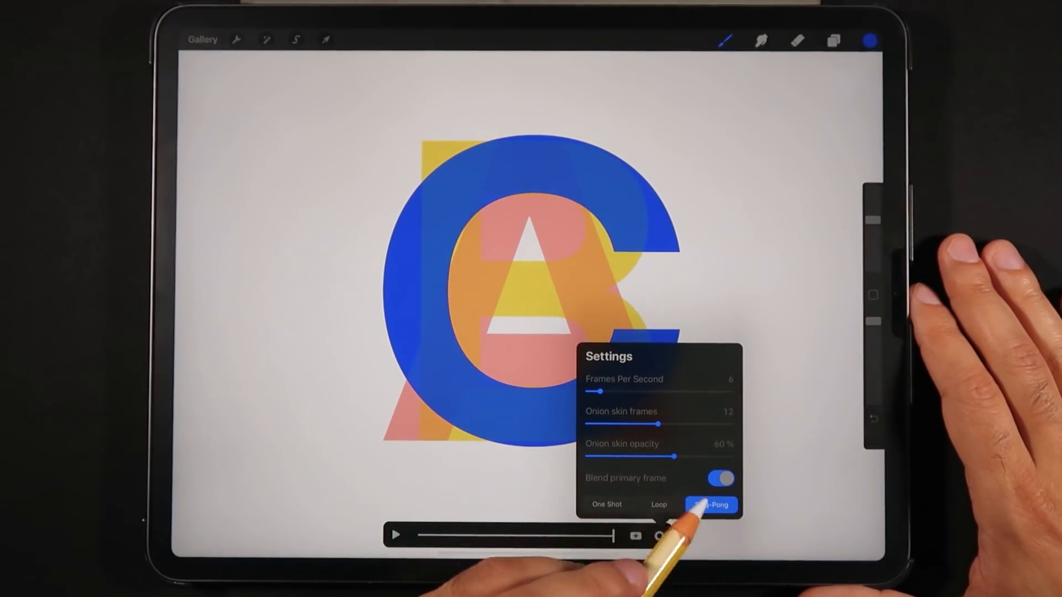
Step: Keep ping-pong playback, enable Blend primary frame and ease onion skin opacity down
click(719, 478)
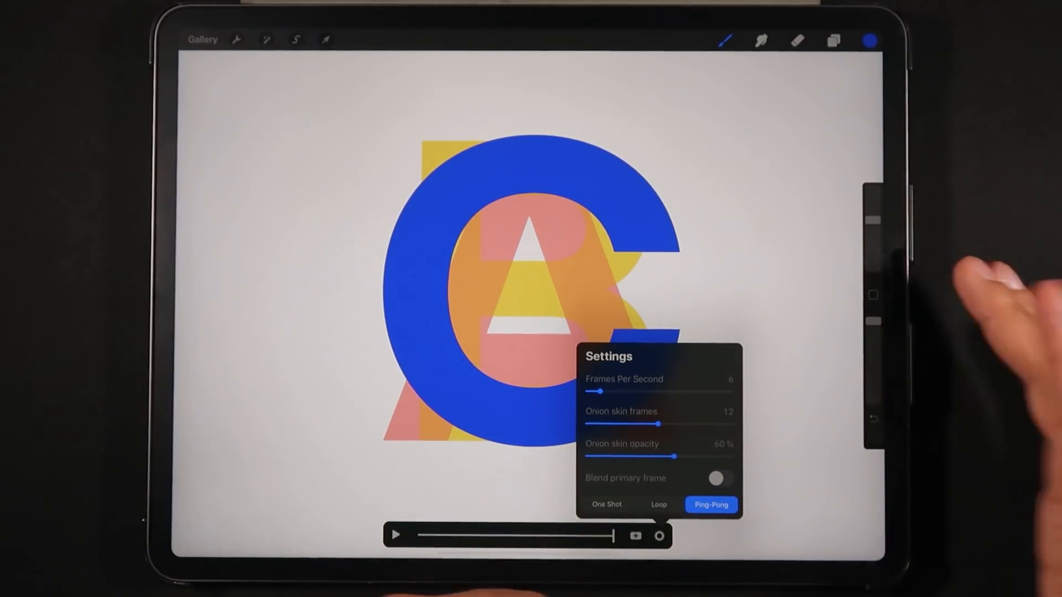
drag(671, 457, 708, 457)
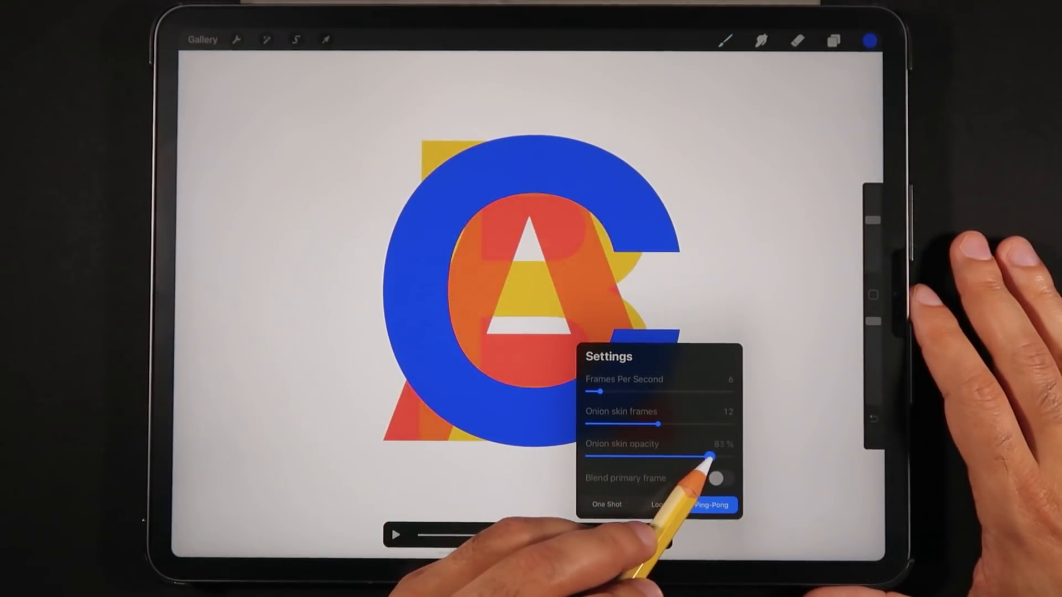
drag(709, 455, 705, 455)
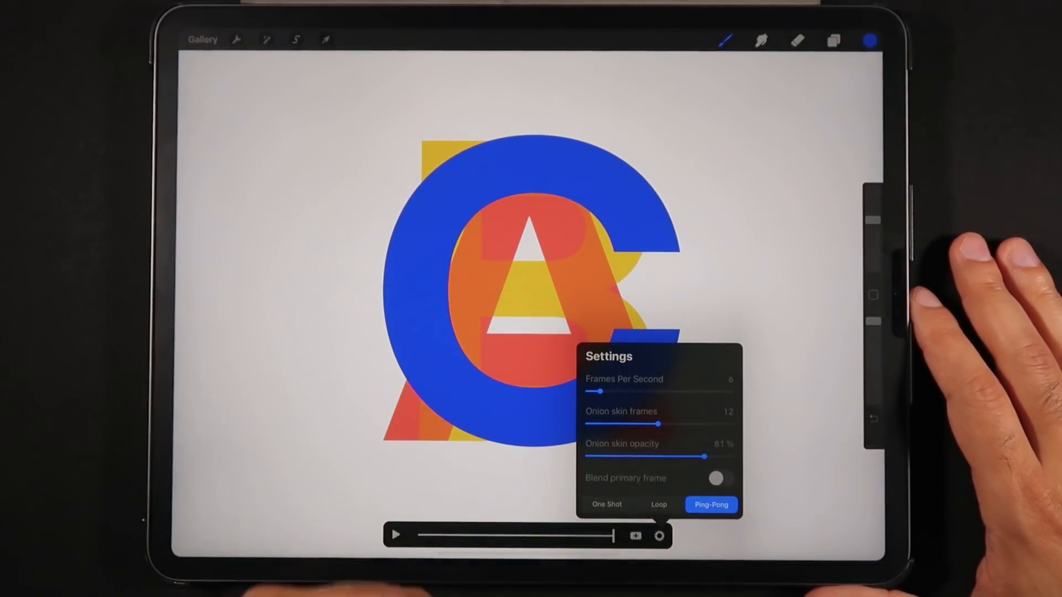
click(721, 479)
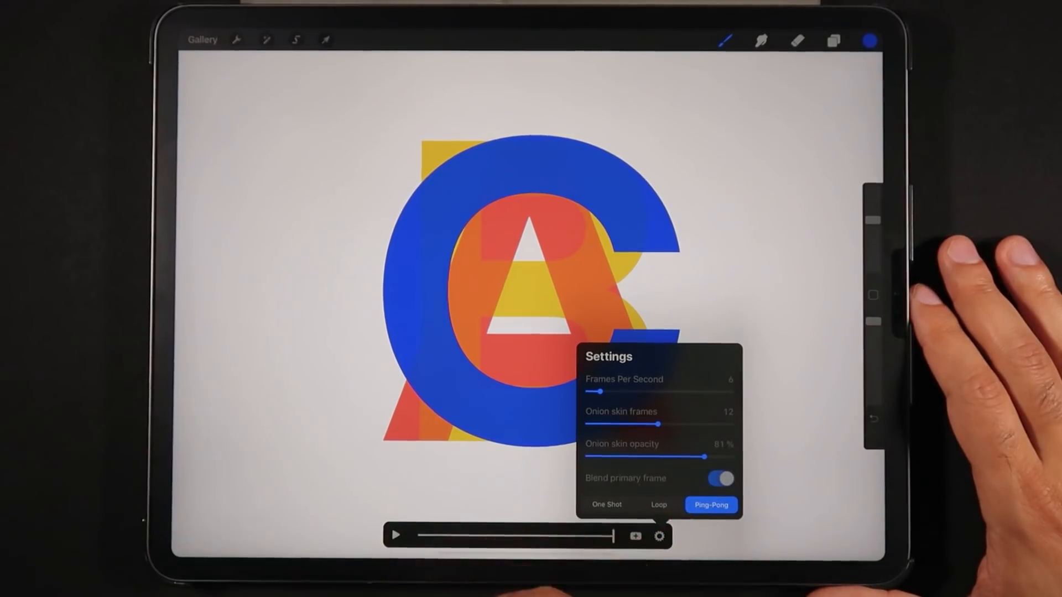
drag(706, 455, 656, 455)
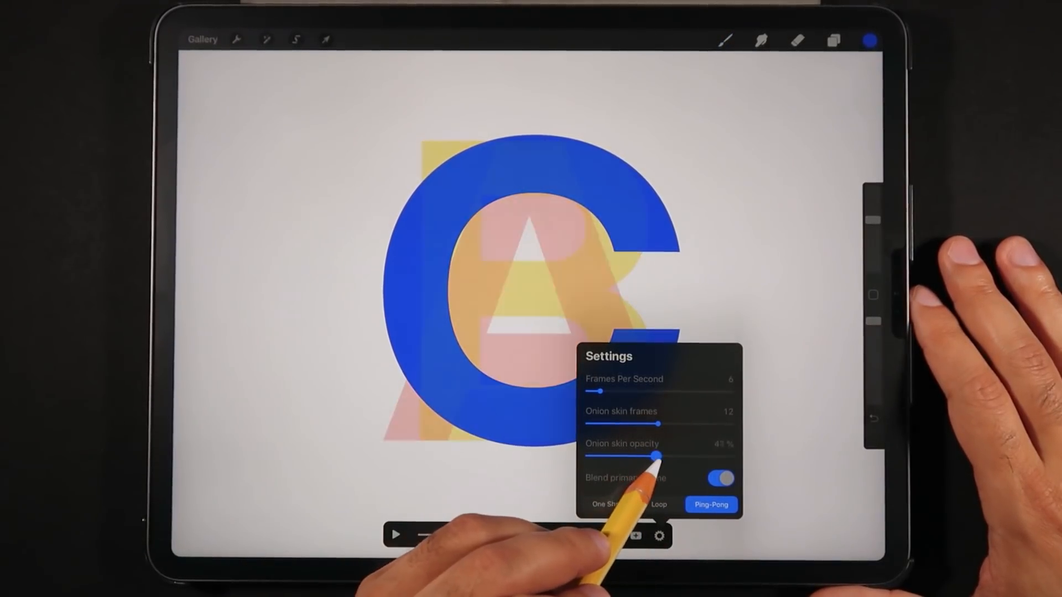
drag(657, 454, 675, 454)
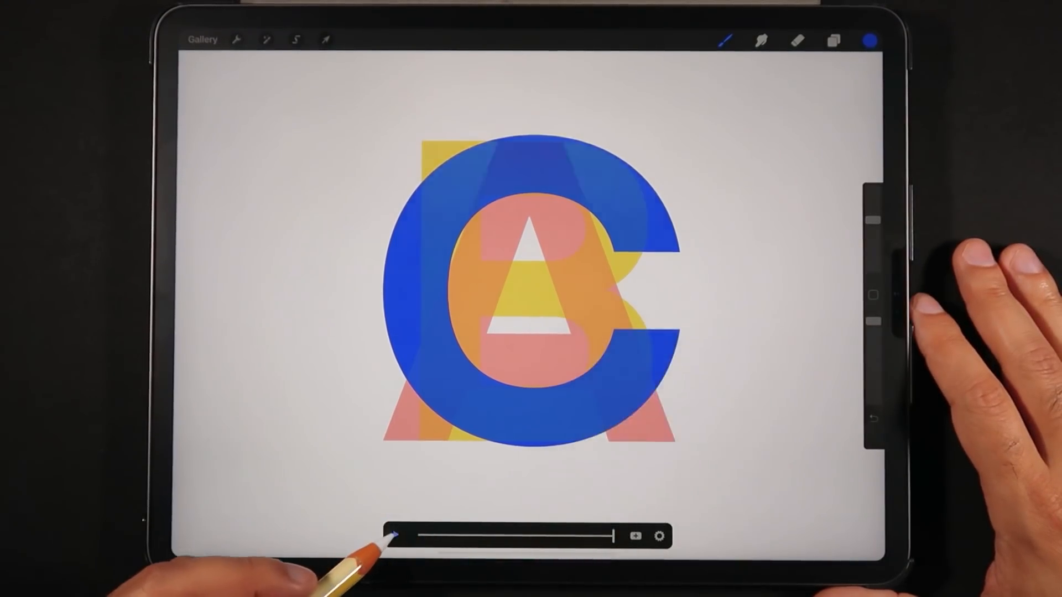
Step: Switch playback to Loop, play then pause the letters, and show the frame layer list
click(659, 540)
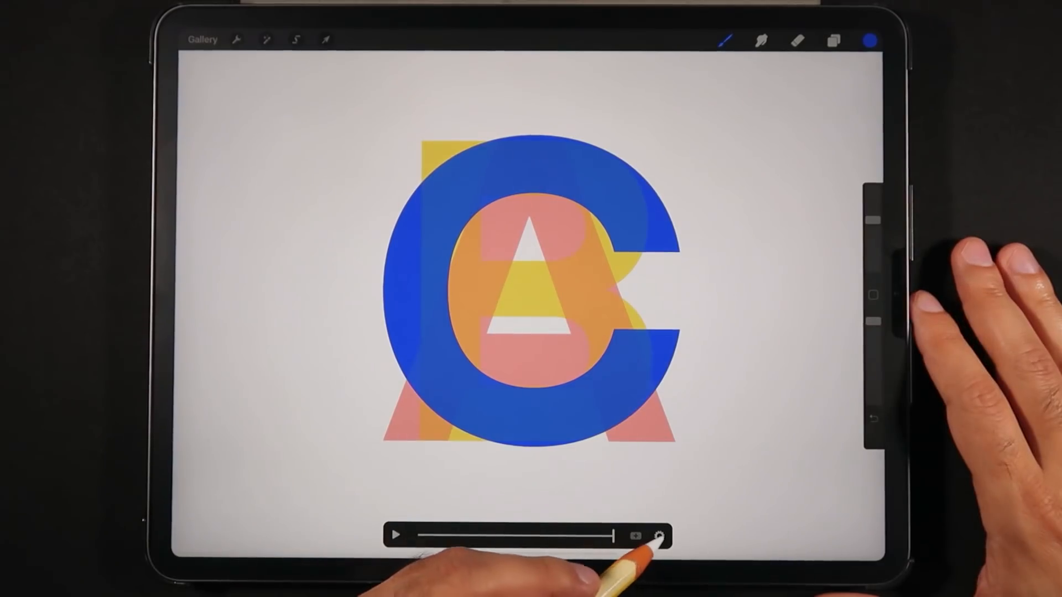
click(658, 542)
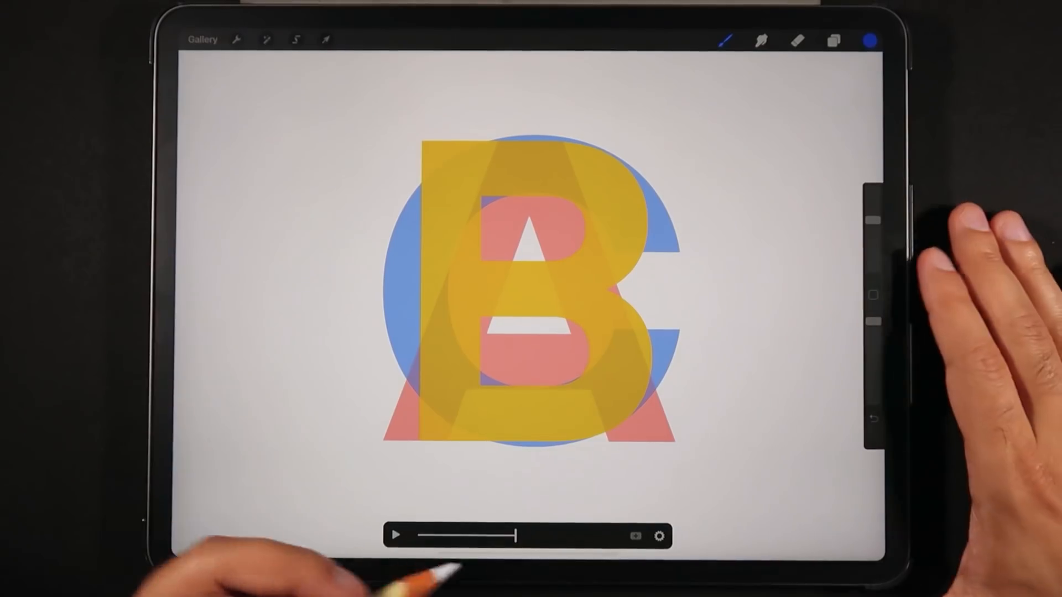
click(659, 539)
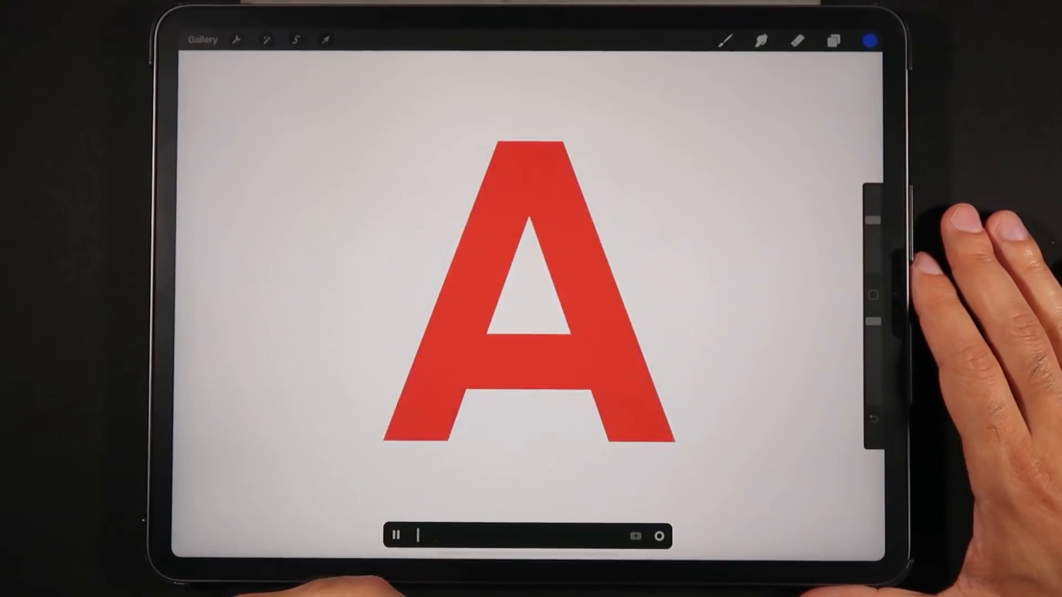
click(660, 551)
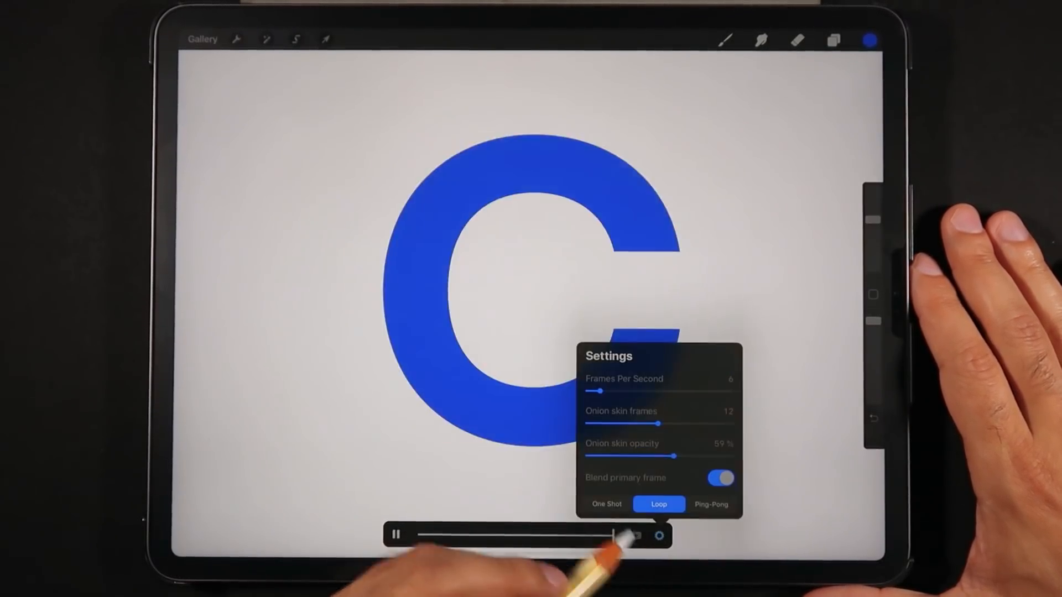
click(712, 505)
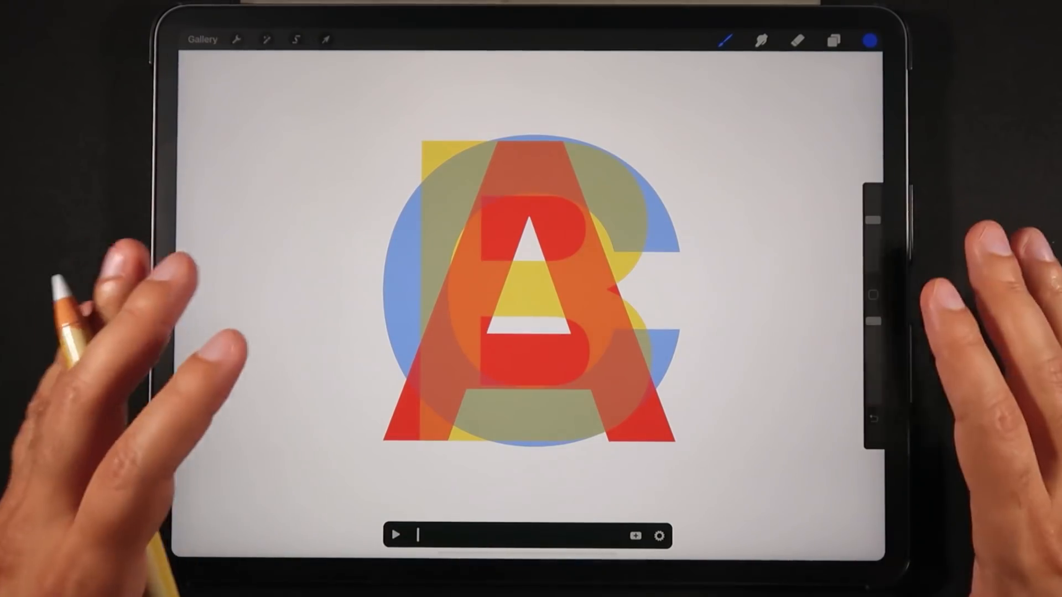
click(834, 37)
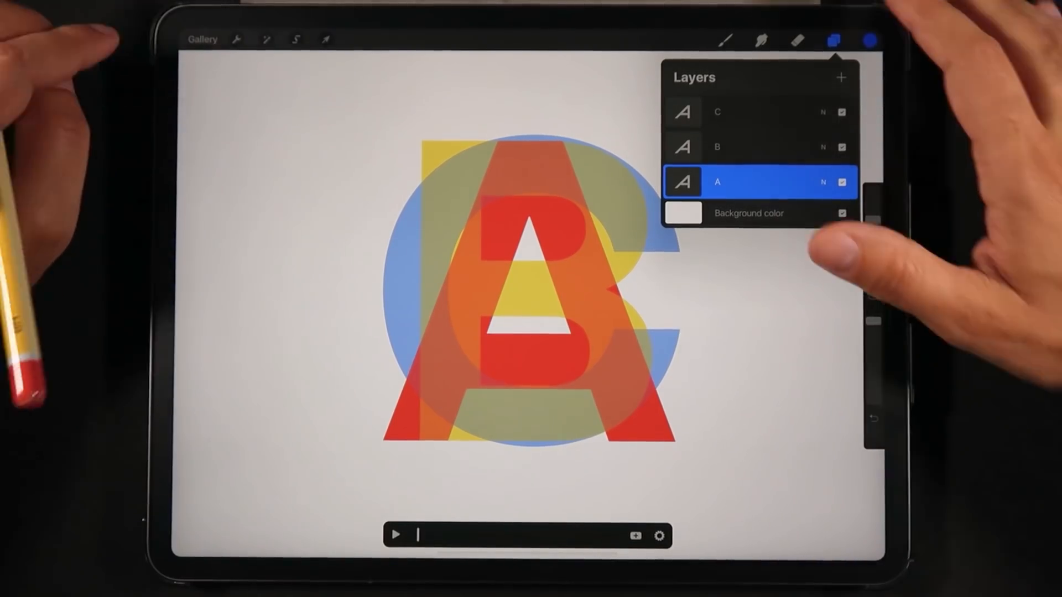
Step: Show the shapes version's frame groups, re-reveal hidden groups, and bring up Share
click(201, 39)
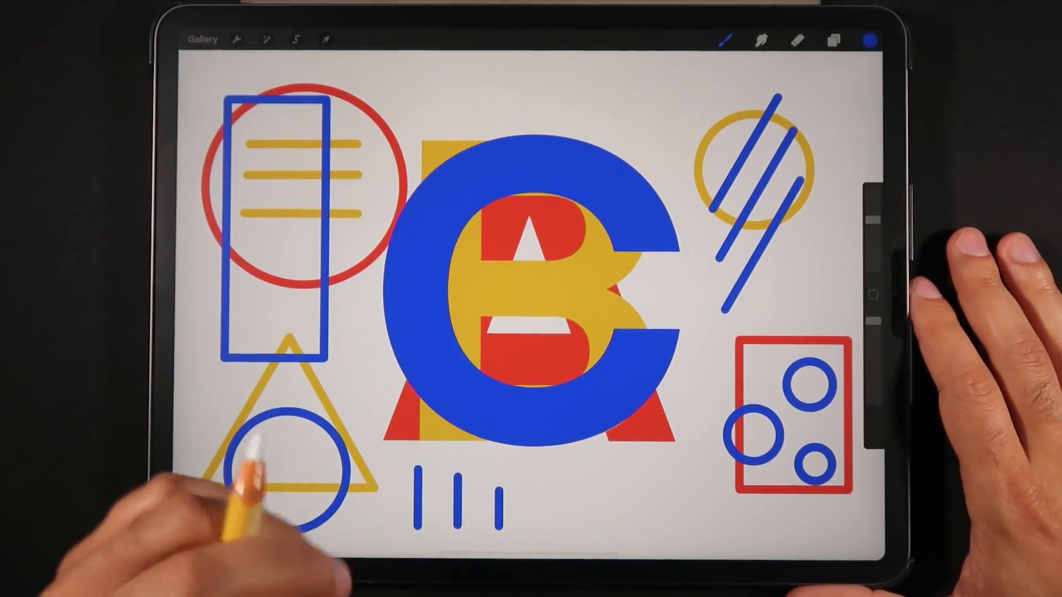
click(834, 37)
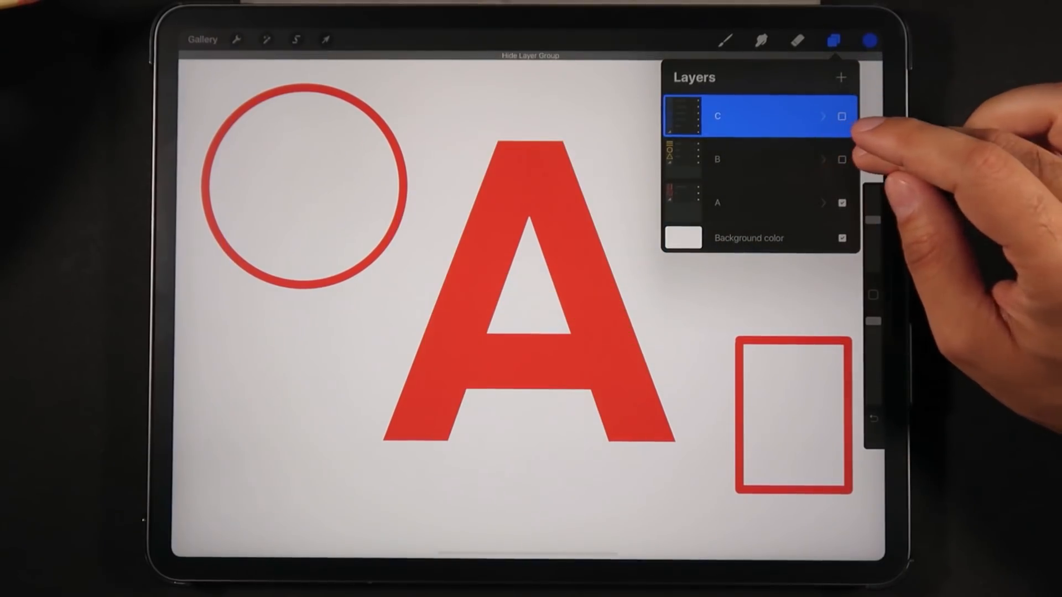
click(840, 117)
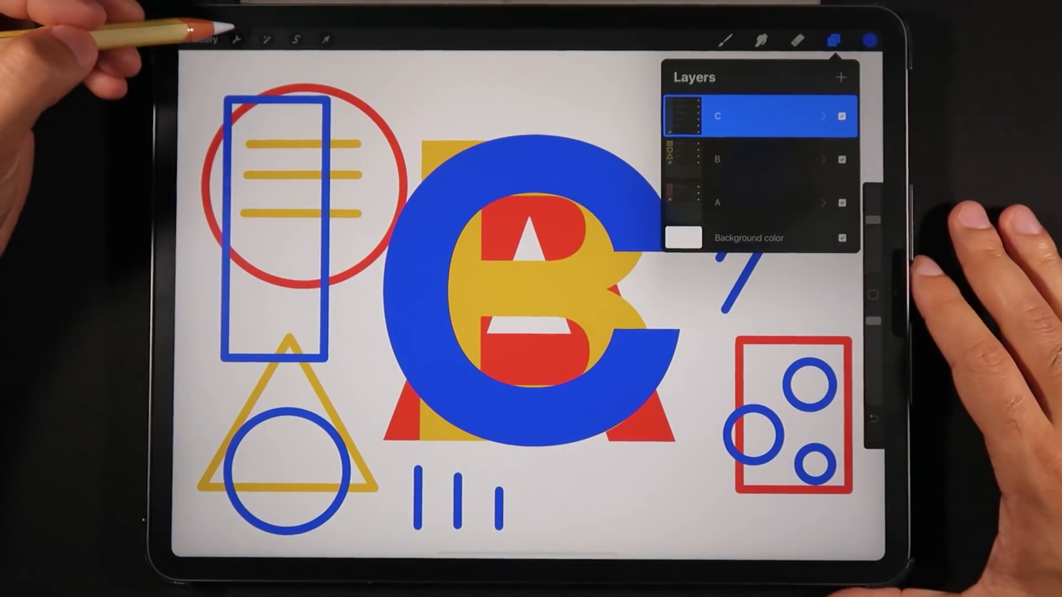
click(236, 39)
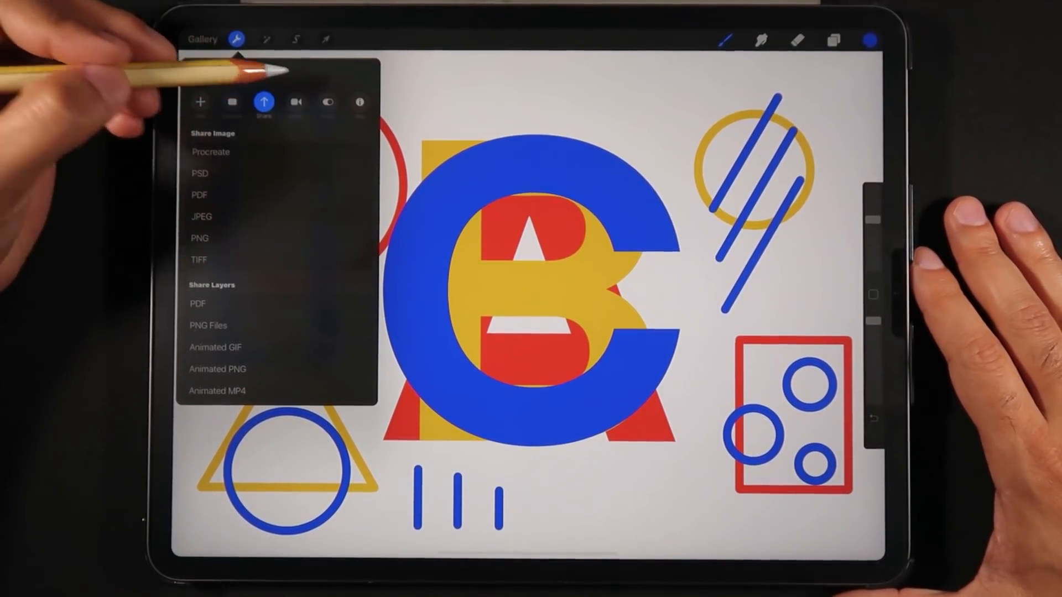
Step: Leave Share, loop and play the shapes animation, then reveal group C's shape layers
click(327, 102)
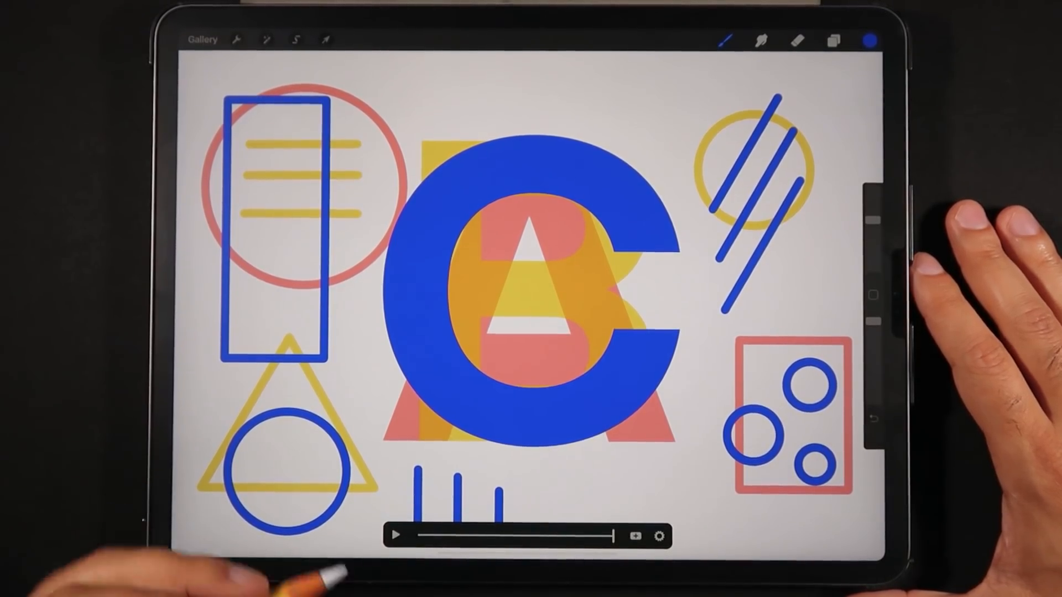
click(659, 540)
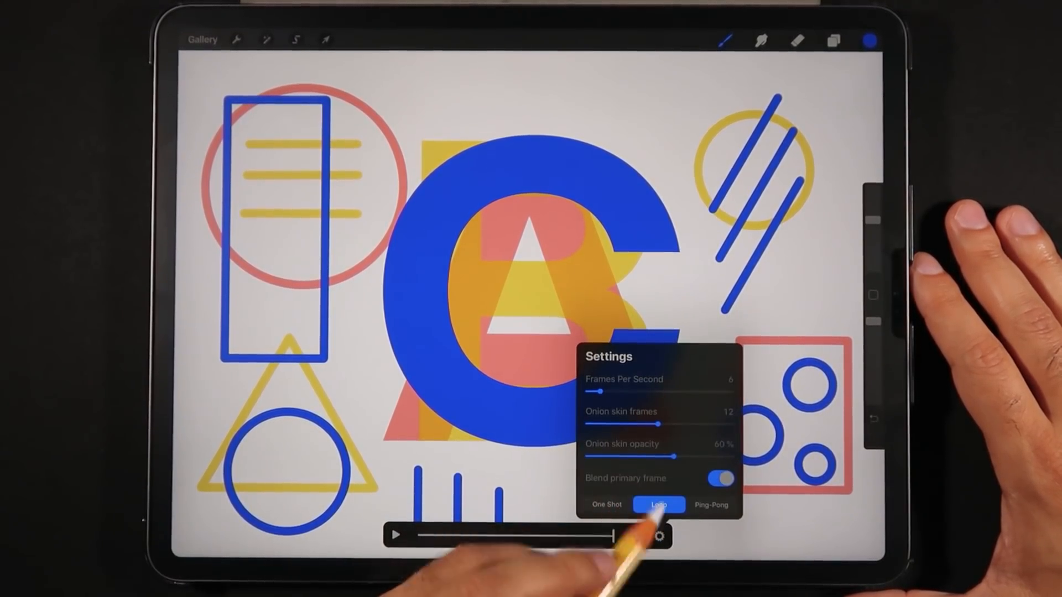
click(658, 505)
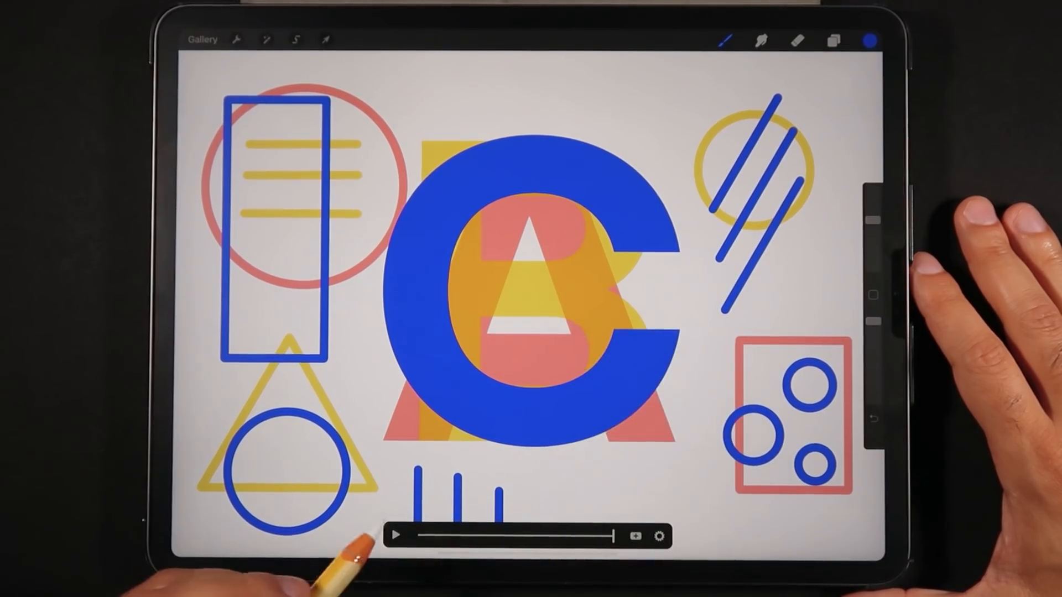
click(399, 535)
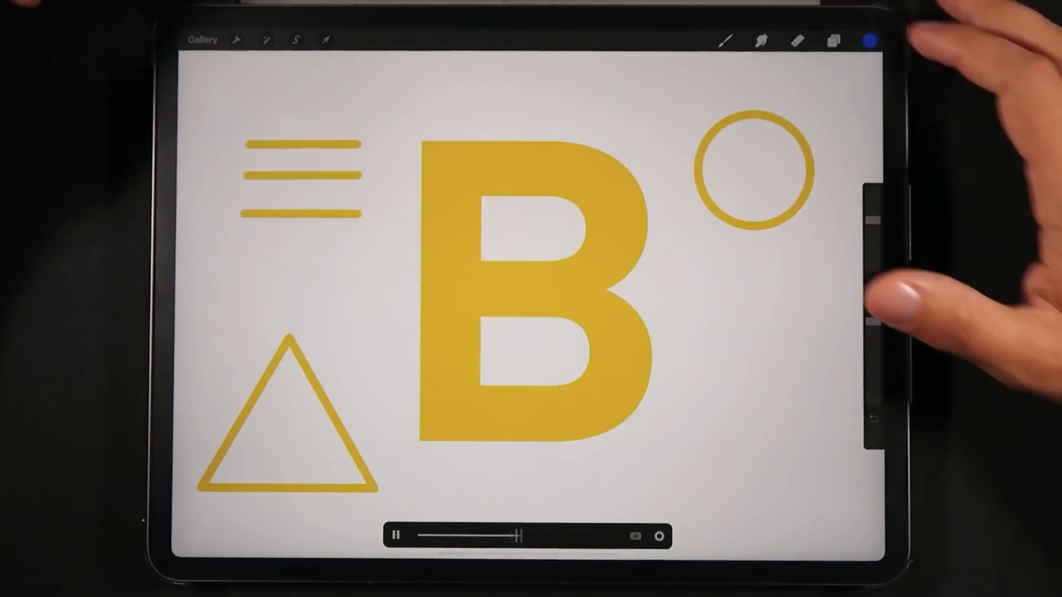
click(832, 40)
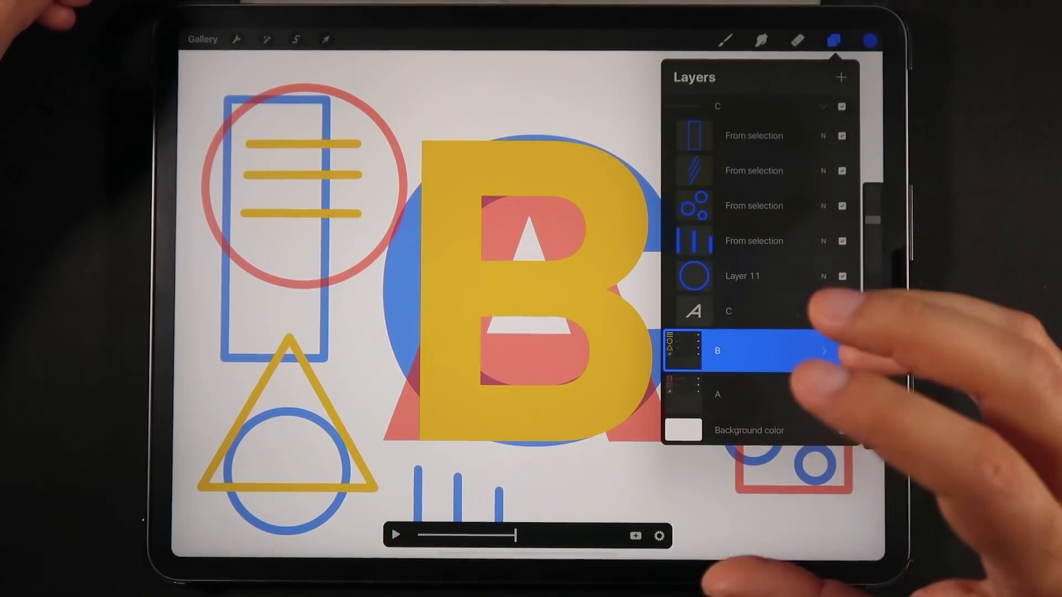
Step: Toggle the blue rectangle layer, add a new layer in frame C and draw a QuickShape rectangle
click(840, 135)
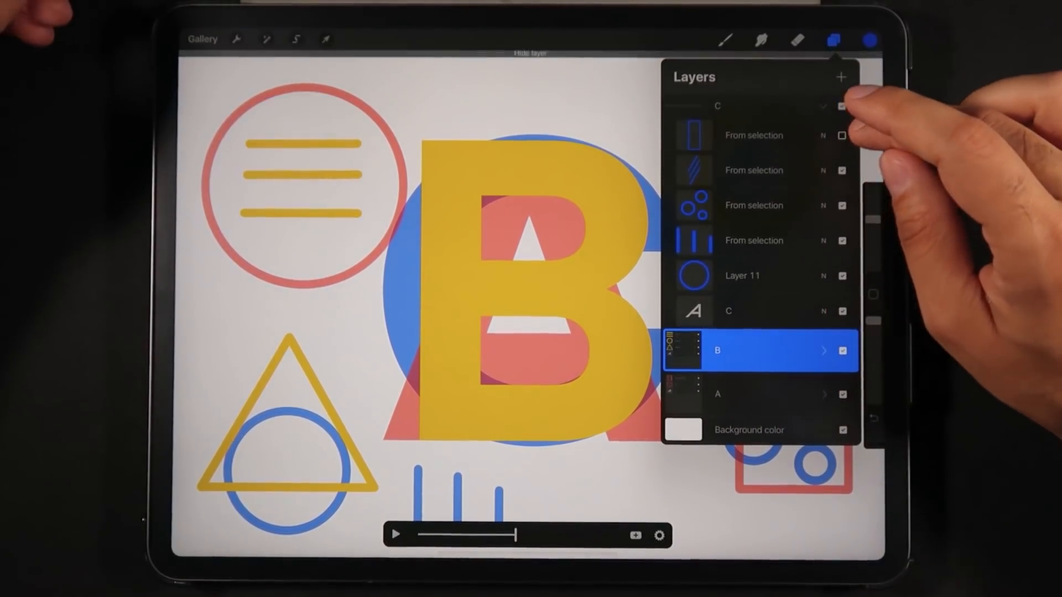
click(841, 136)
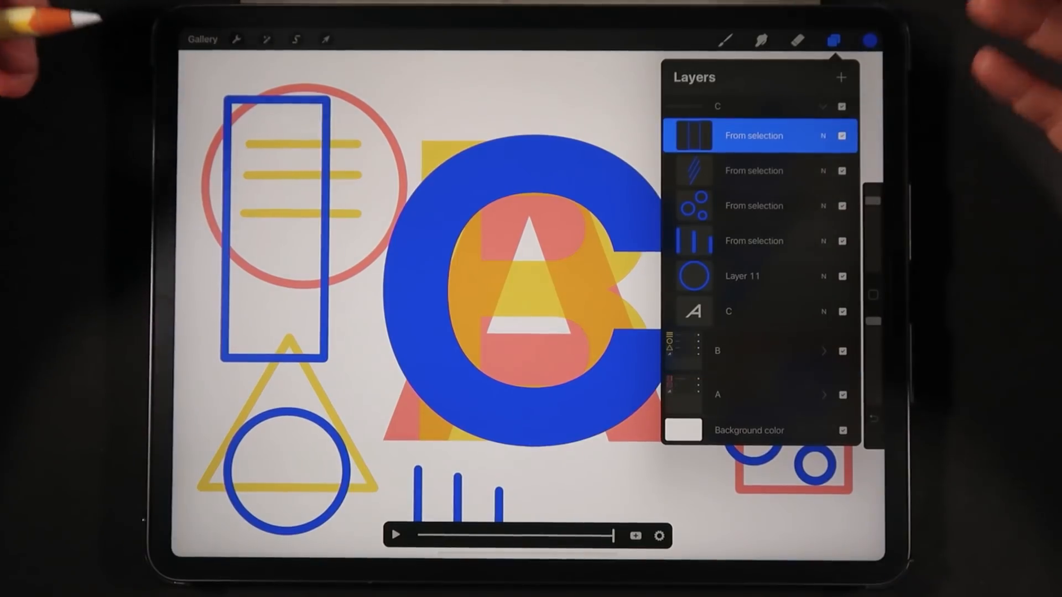
click(841, 77)
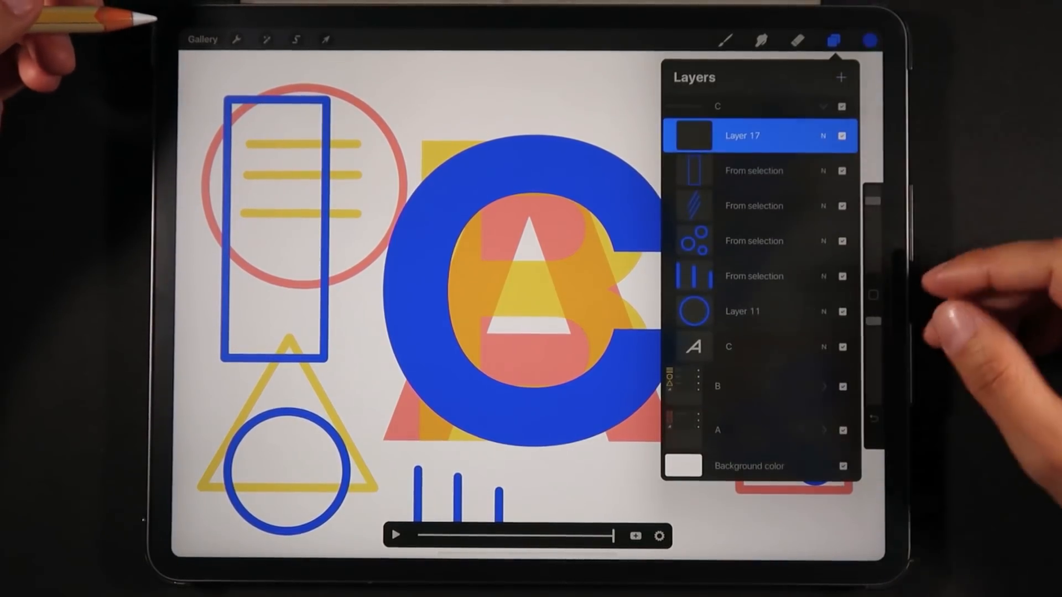
click(728, 39)
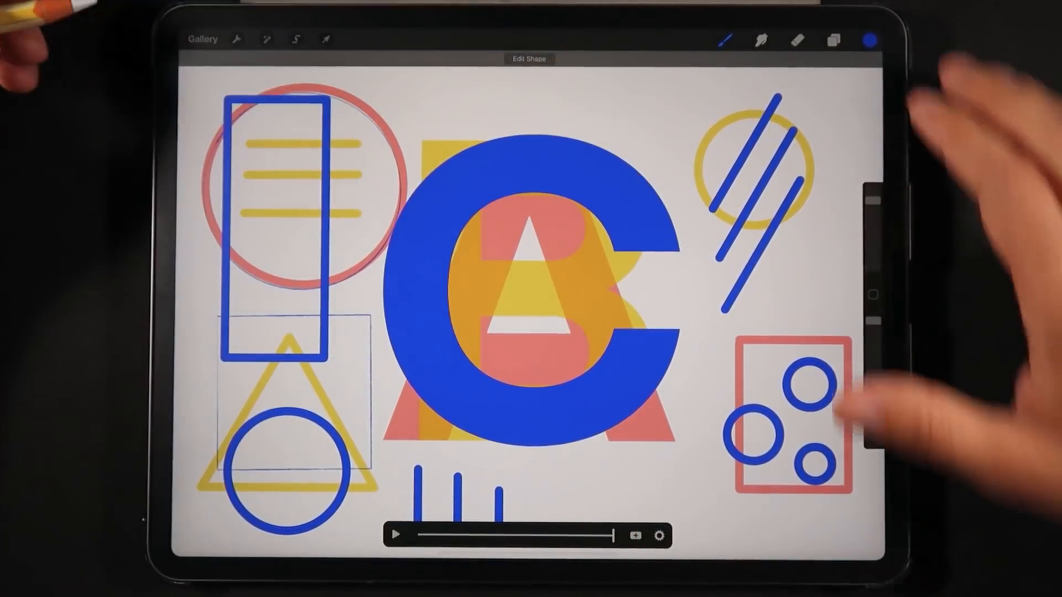
click(831, 39)
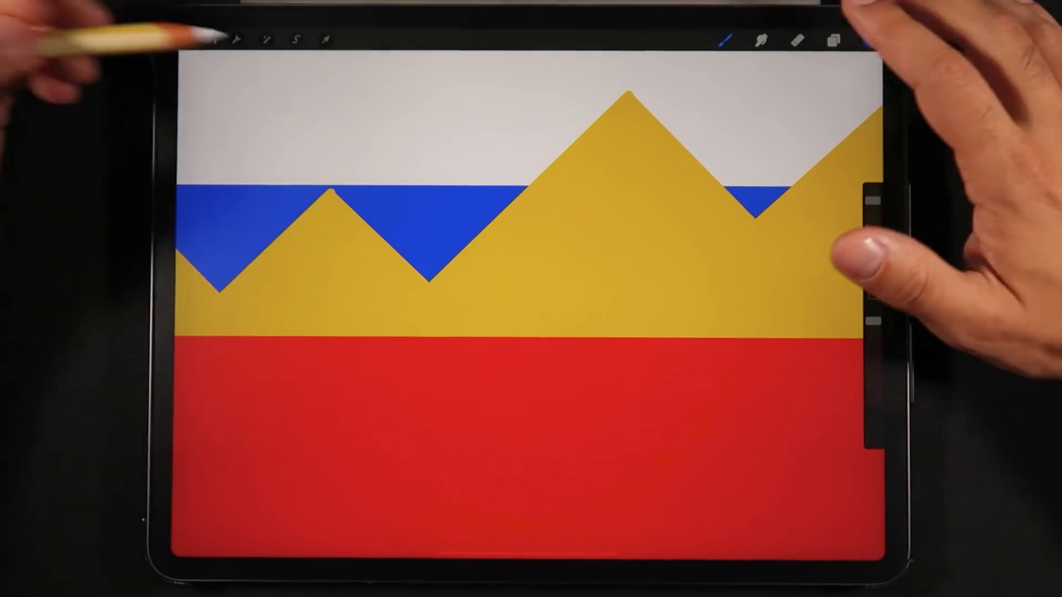
Step: Inspect the frame groups holding FG Square, BG 02 and BG 01, then go to the app preferences
click(832, 40)
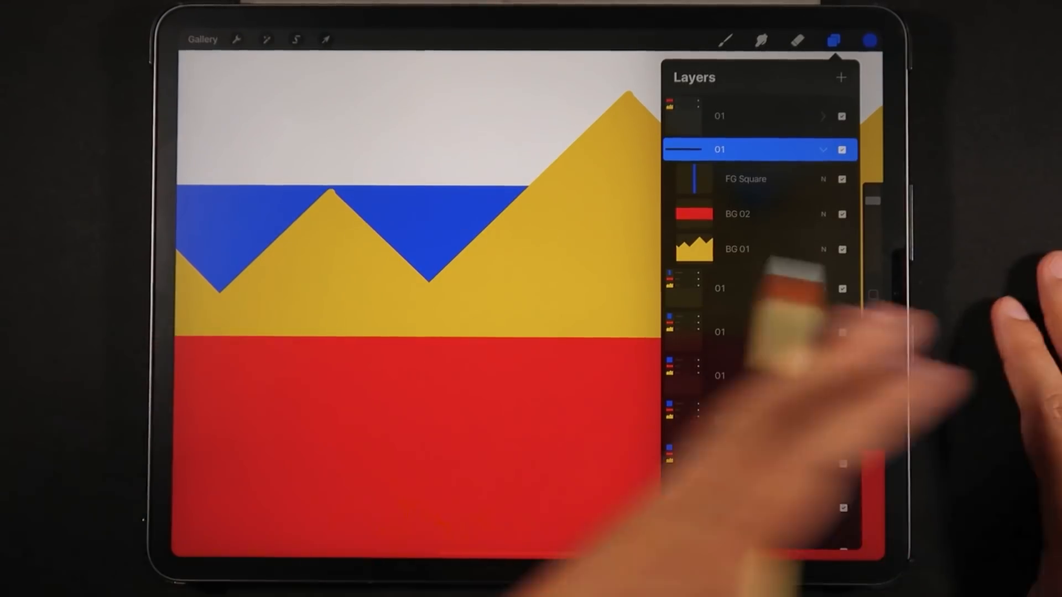
click(834, 39)
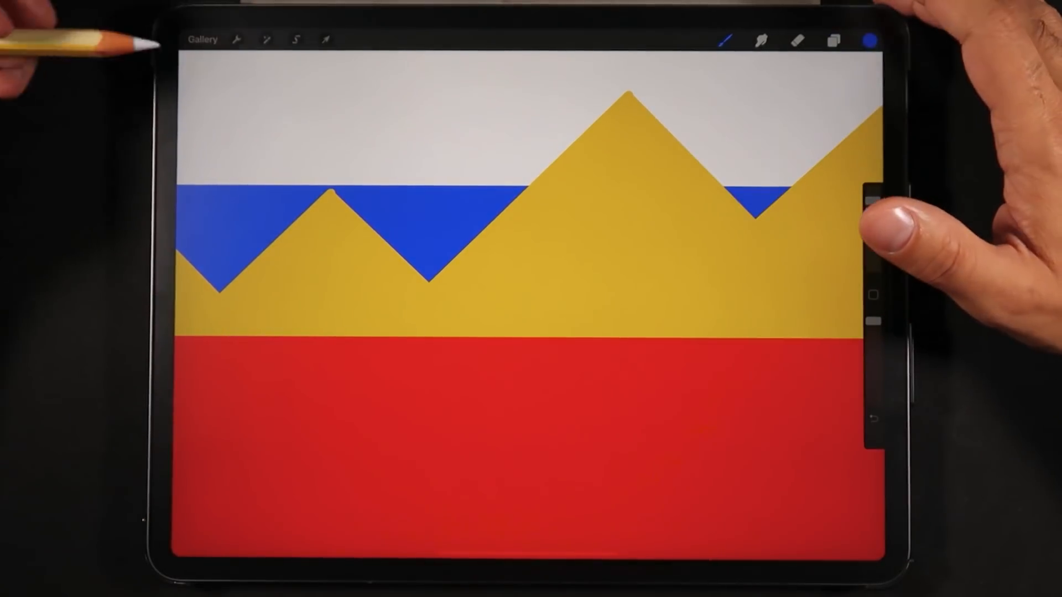
click(237, 40)
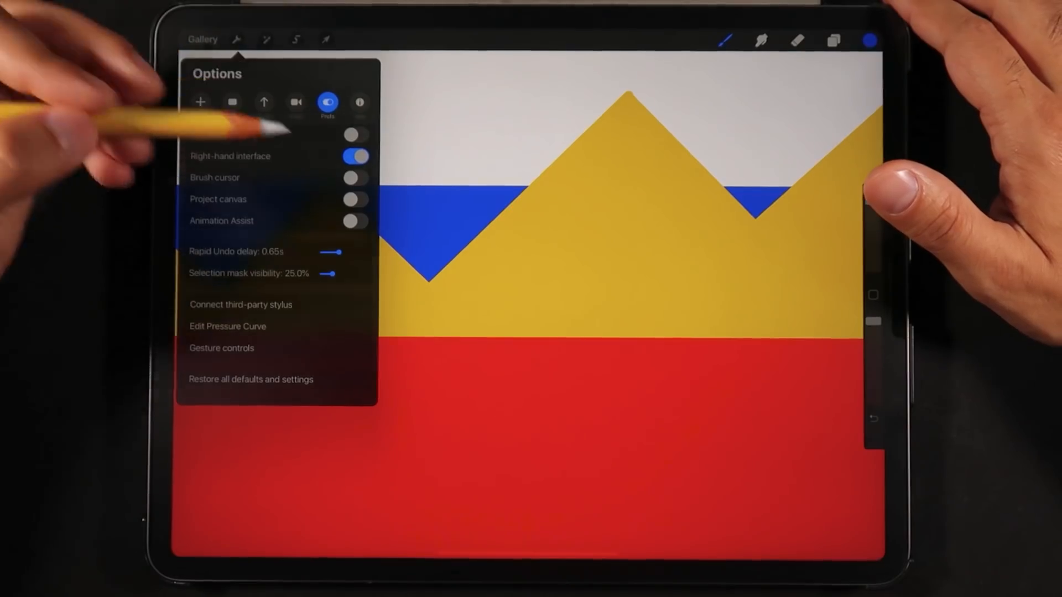
Step: Turn on Animation Assist and hide the red BG 02 layer
click(354, 220)
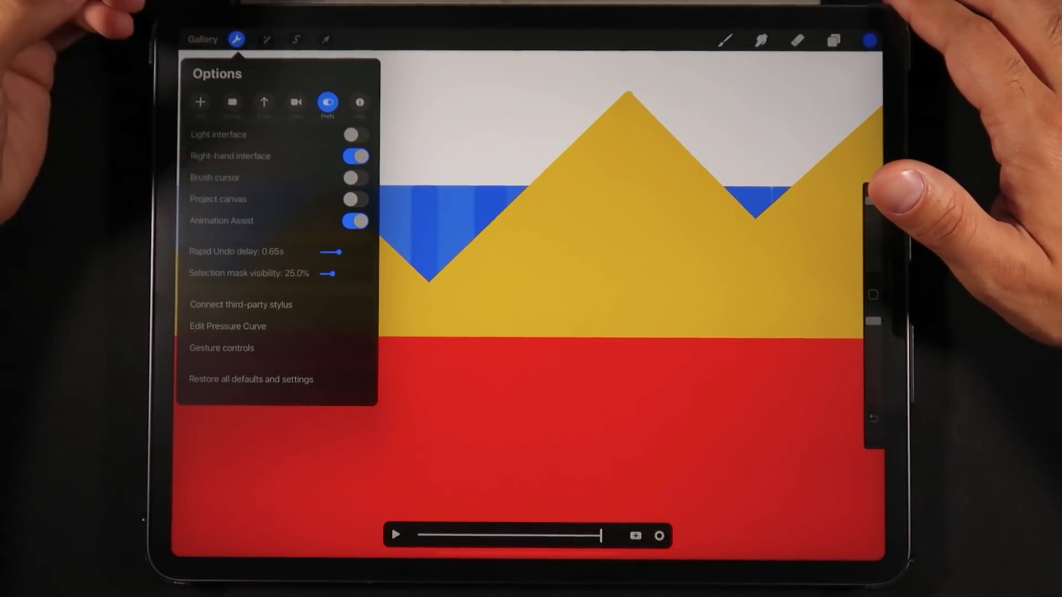
click(830, 40)
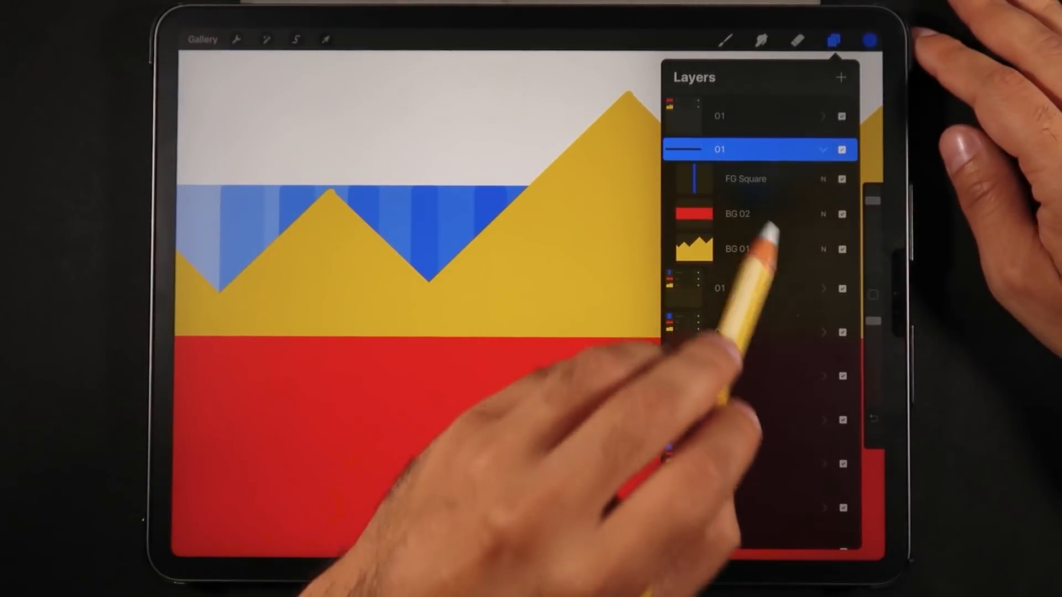
click(842, 213)
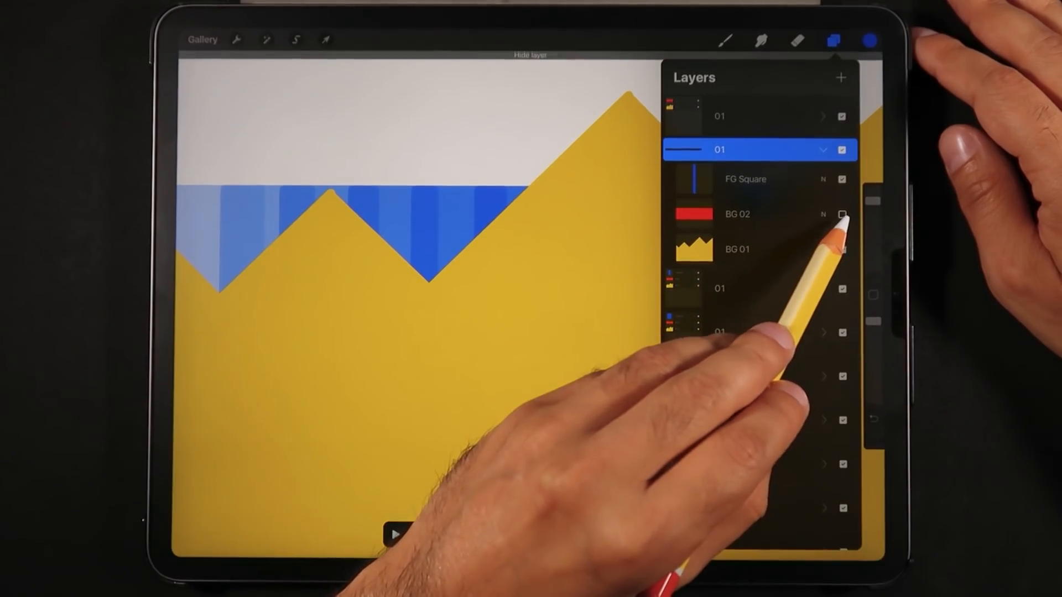
click(841, 214)
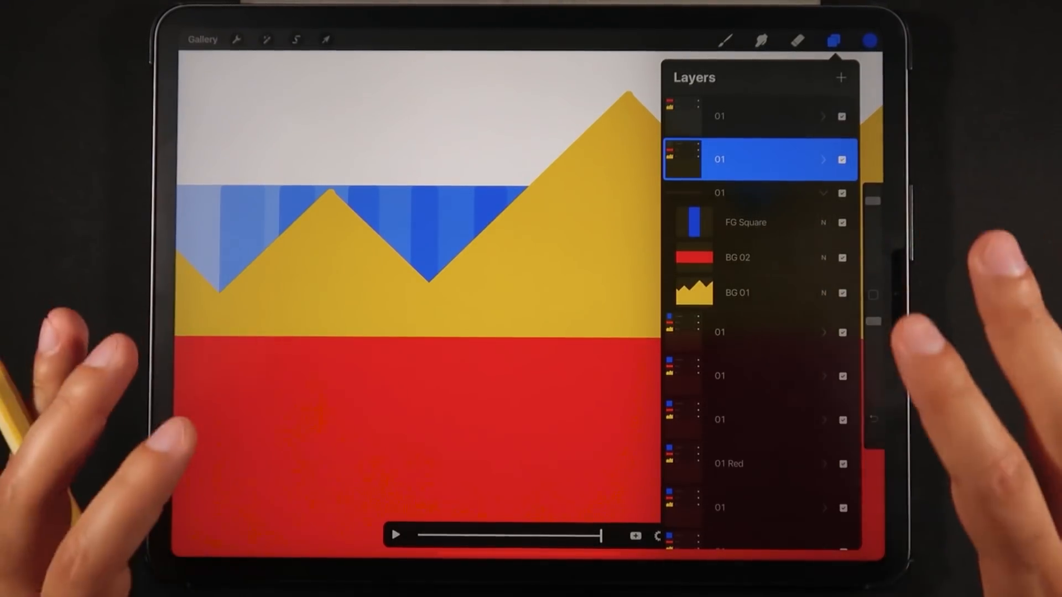
Step: Play back the blue square animating over the mountains and scrub the timeline
click(834, 41)
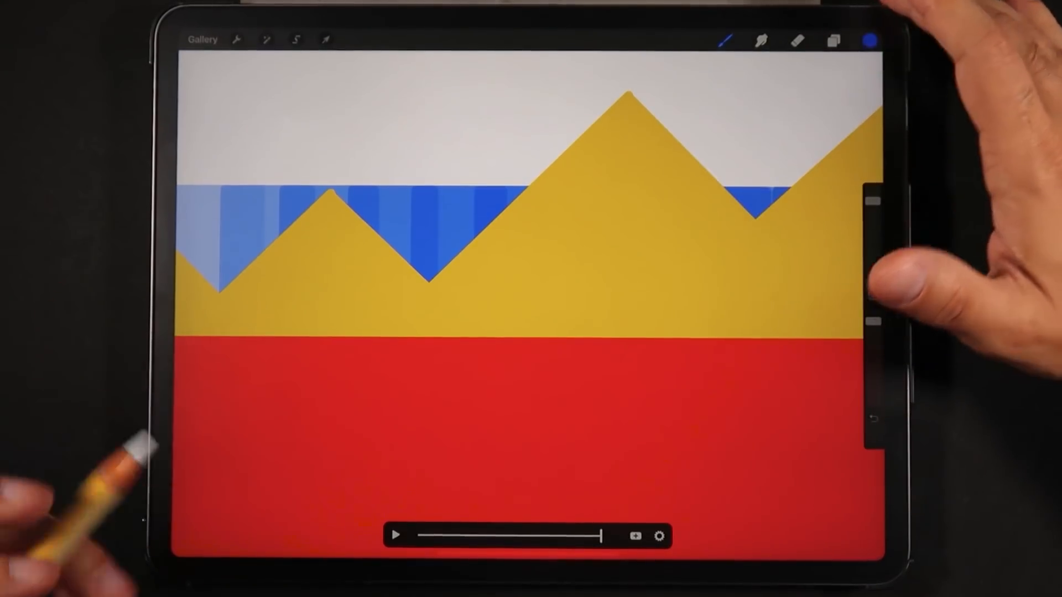
click(399, 536)
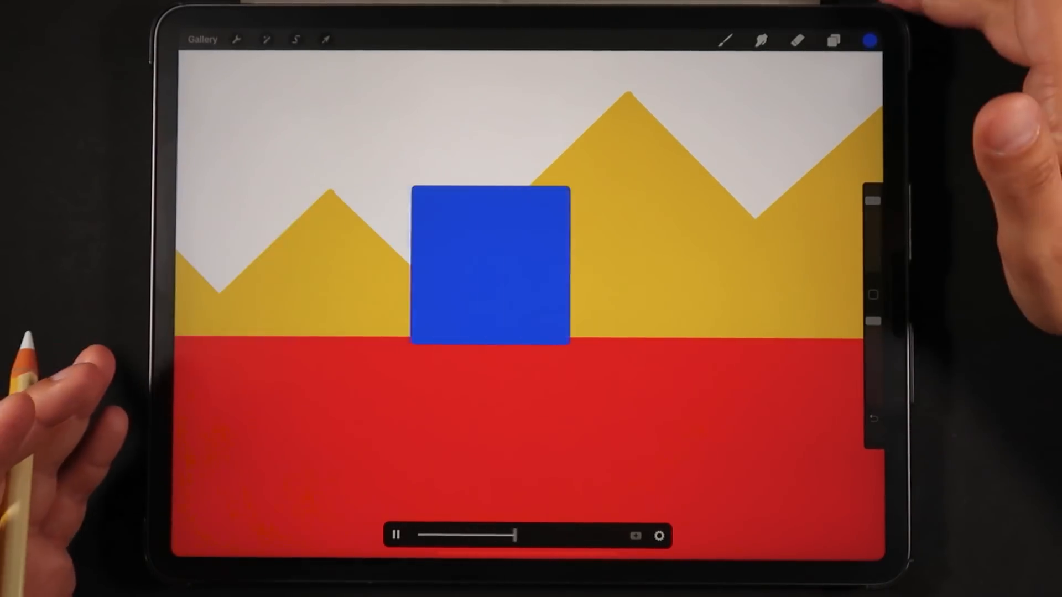
drag(511, 535, 423, 536)
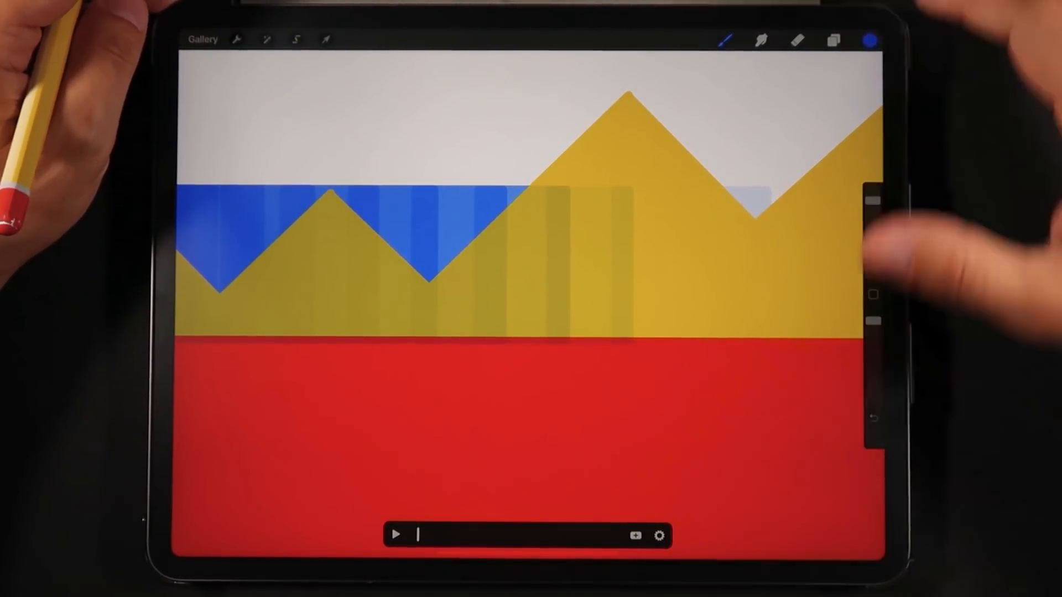
Step: Rearrange the frame groups so only FG Square remains, then play the onion-skin view
click(833, 40)
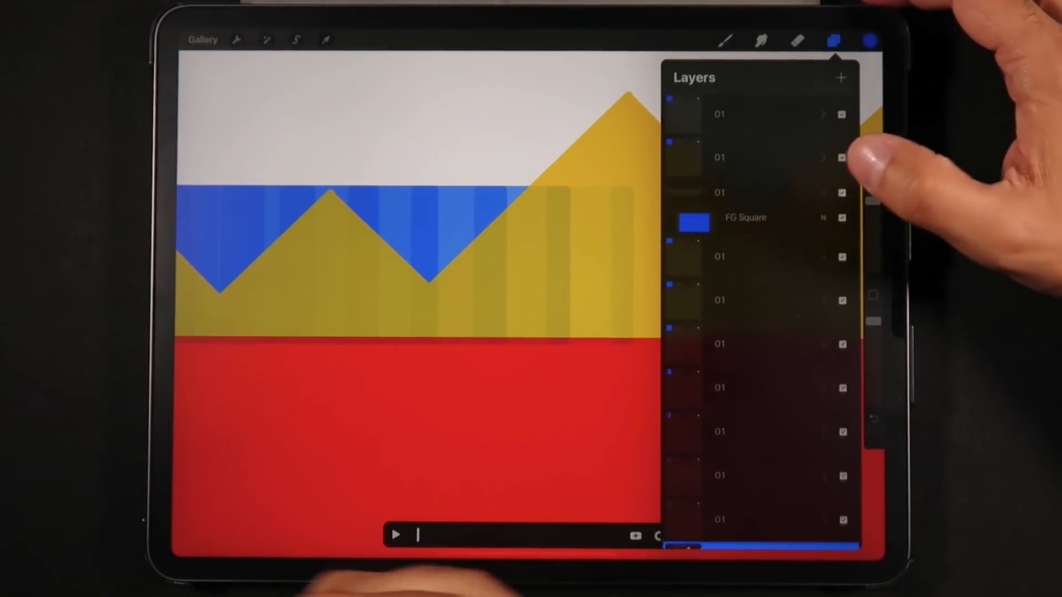
scroll(down, 3)
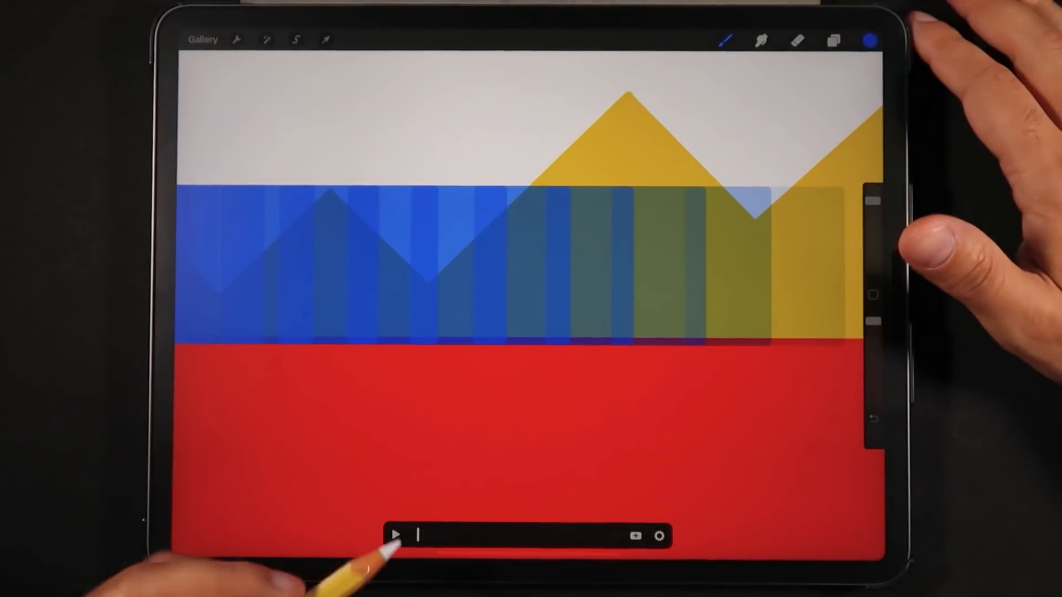
click(398, 535)
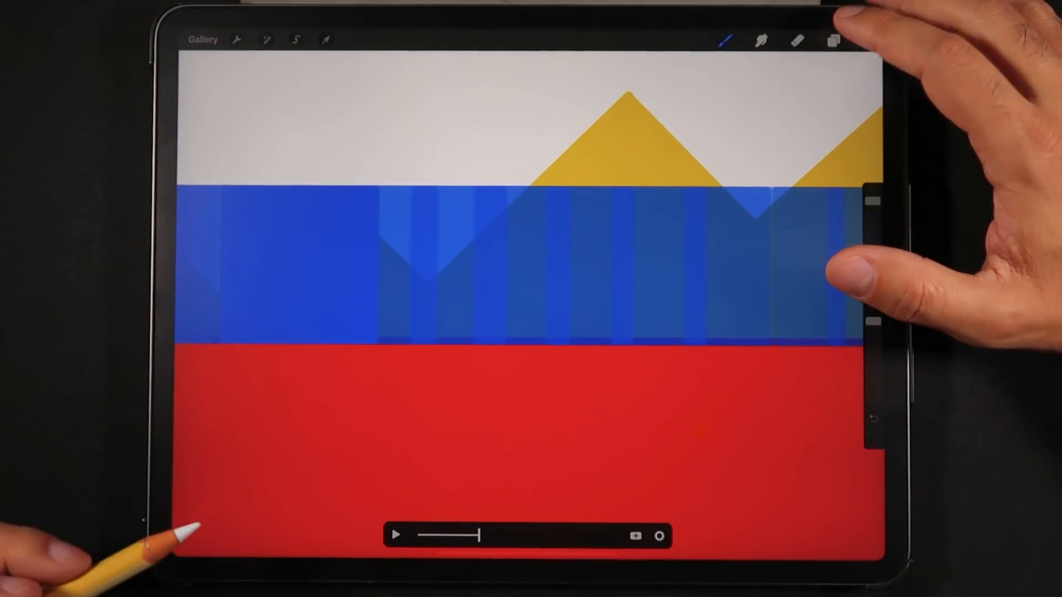
Step: Hide the BG 01 mountain background and scrub the square frames back and forth
click(832, 38)
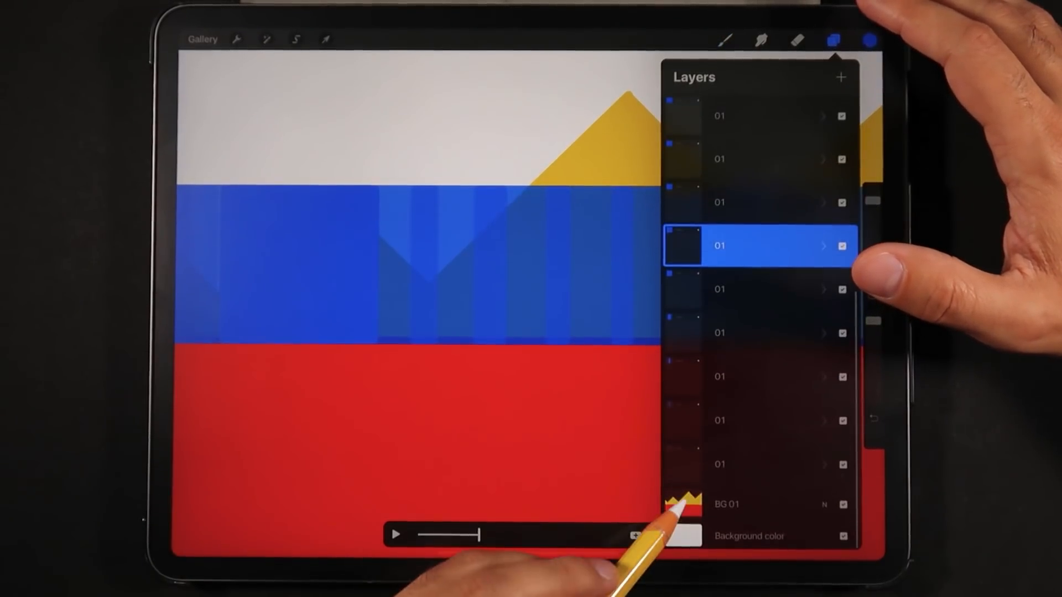
click(746, 504)
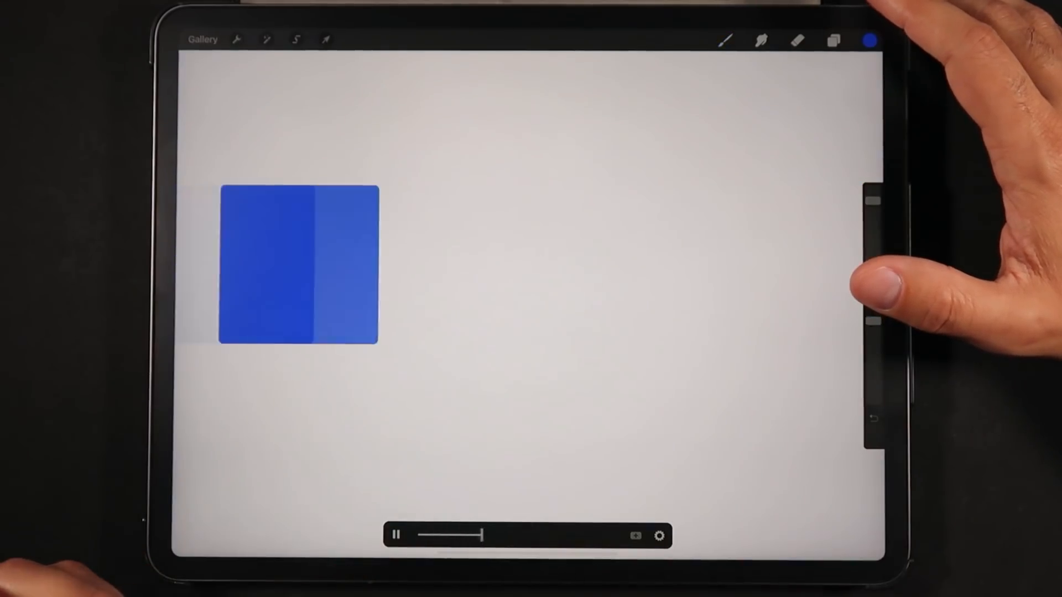
drag(297, 268, 806, 261)
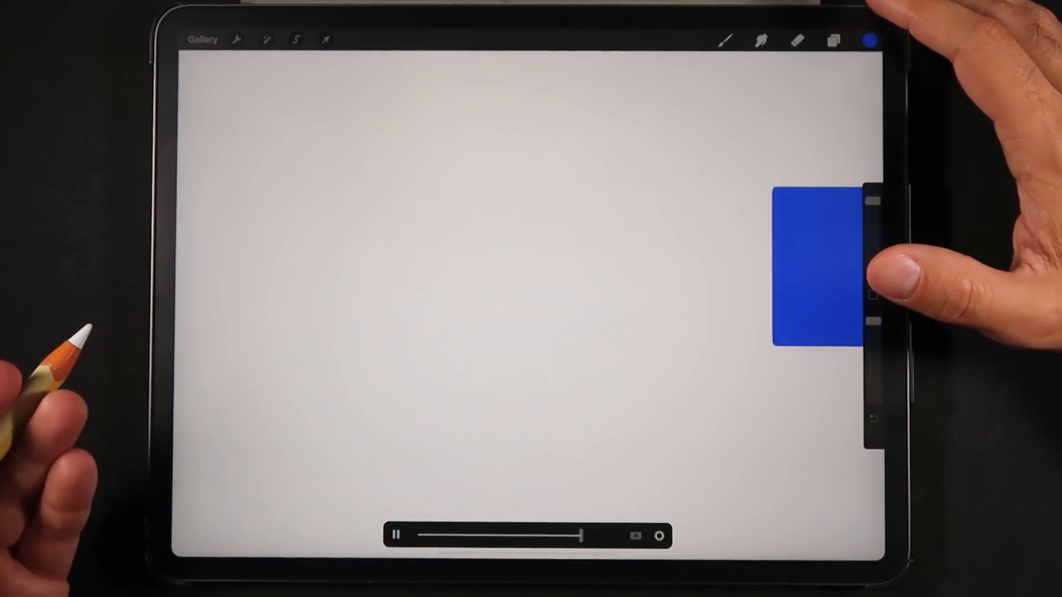
drag(810, 267, 243, 264)
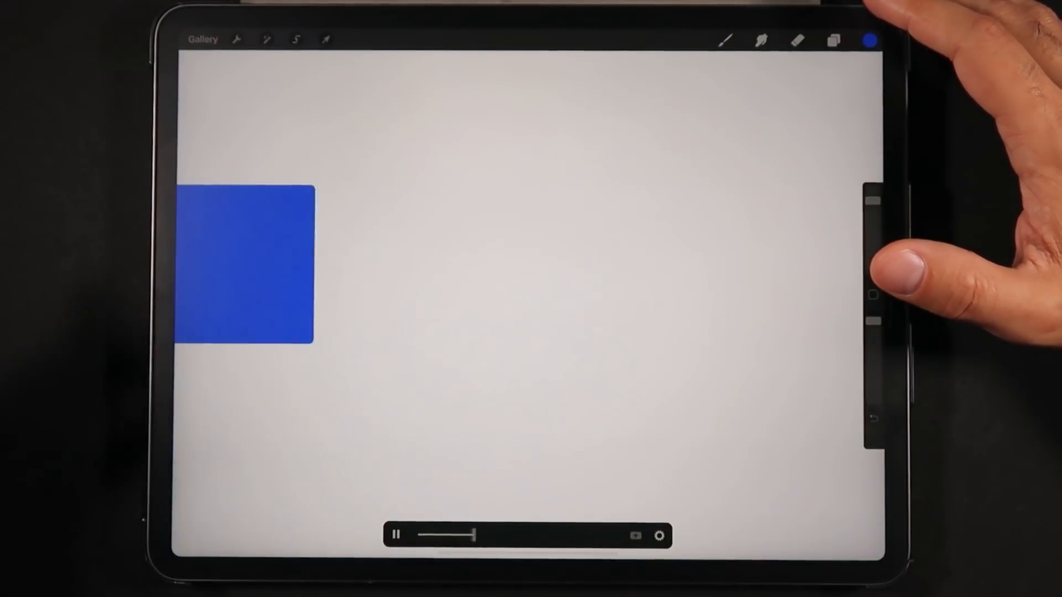
drag(244, 261, 799, 261)
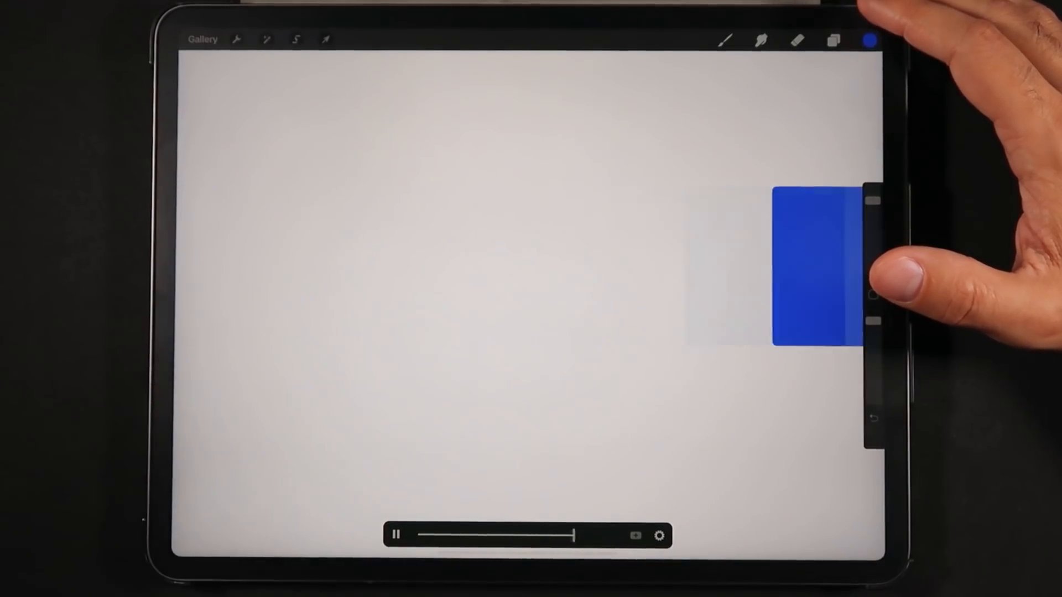
drag(813, 264, 223, 264)
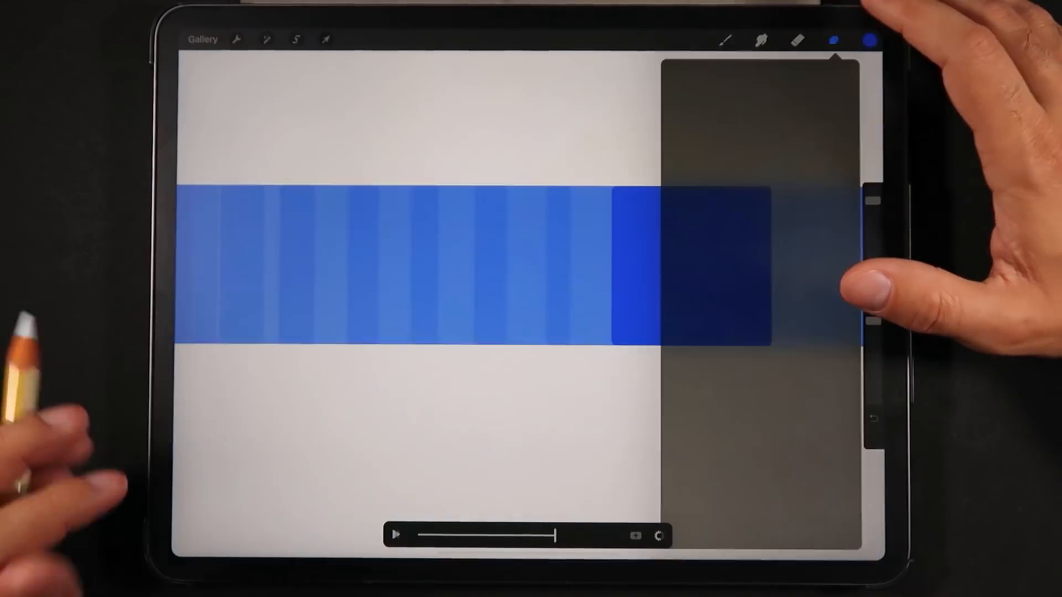
Step: Restore the BG 01 background and scrub the square animation across the mountains again
click(831, 37)
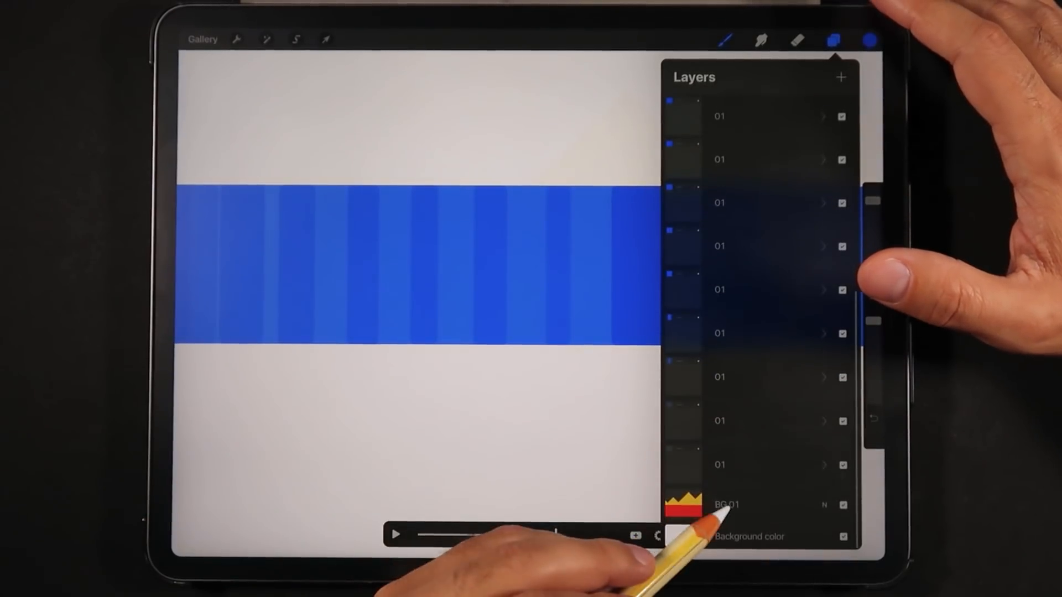
click(726, 506)
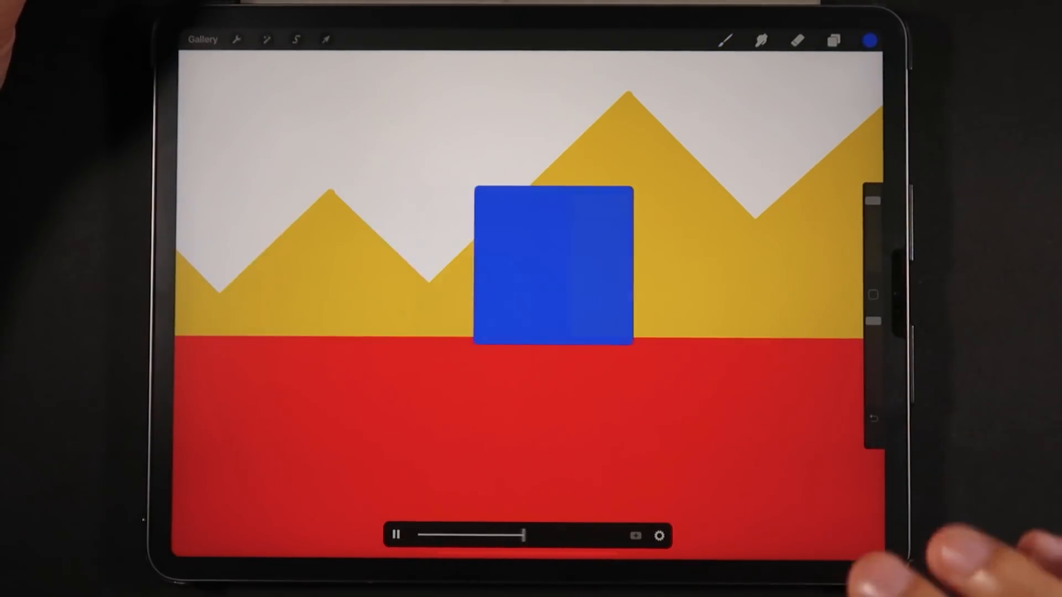
drag(553, 267, 182, 267)
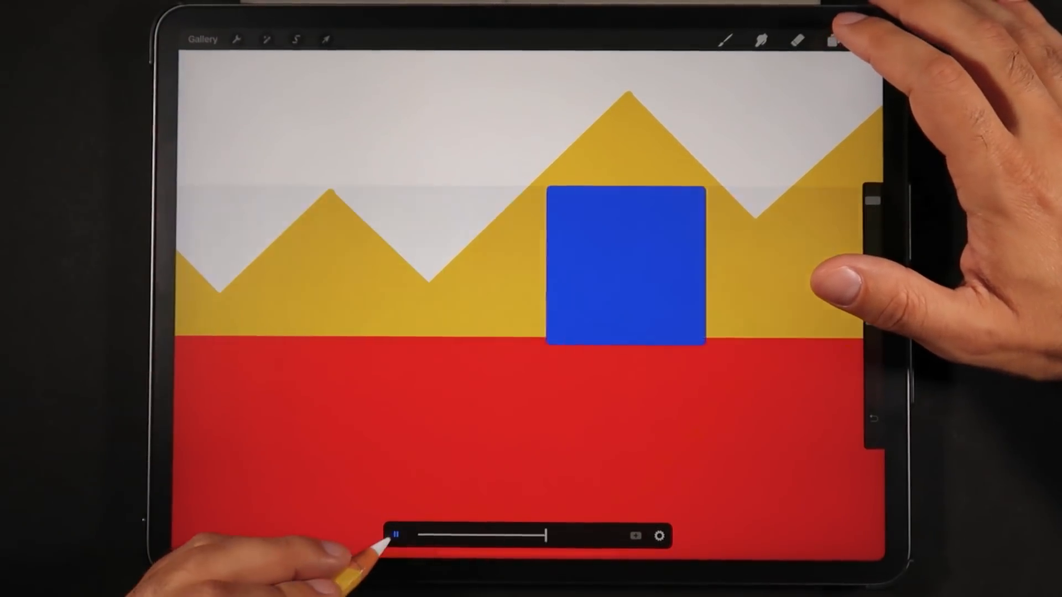
Step: Add Layer 35 above the frames, set it as Animation Foreground, then return to the Gallery
click(831, 37)
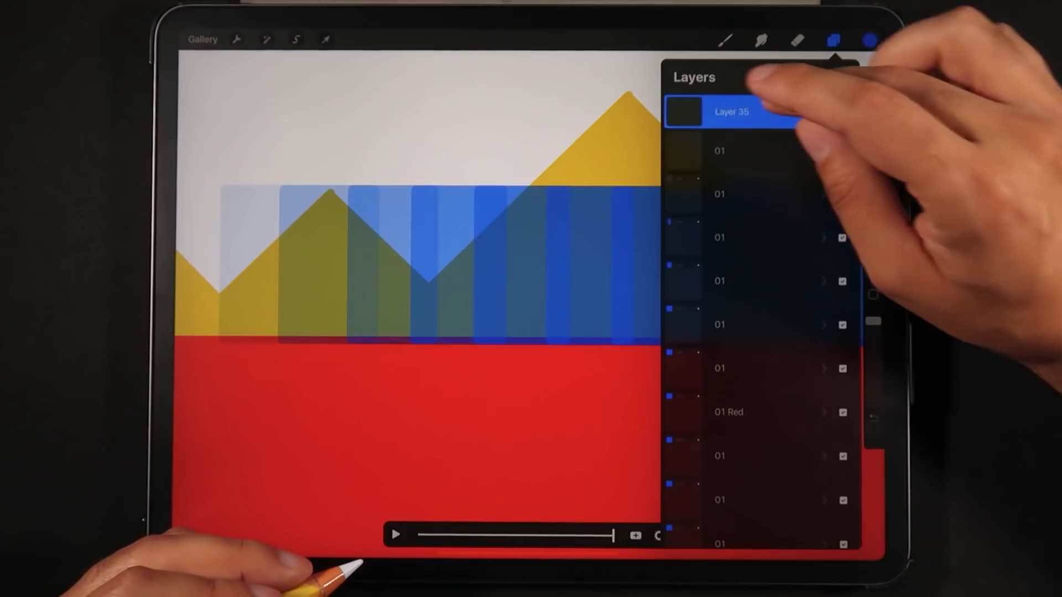
click(731, 111)
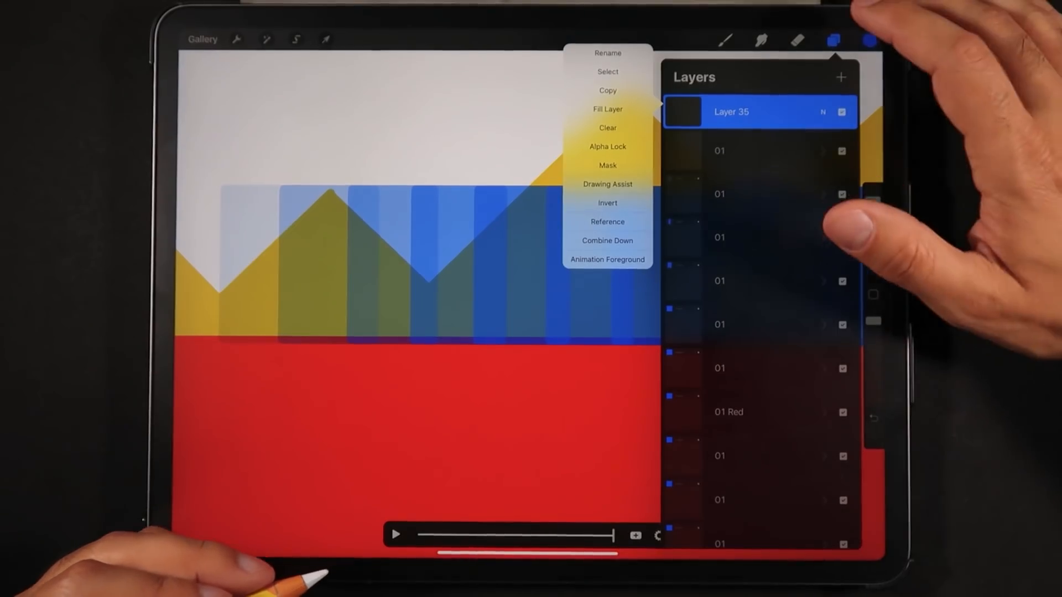
click(834, 39)
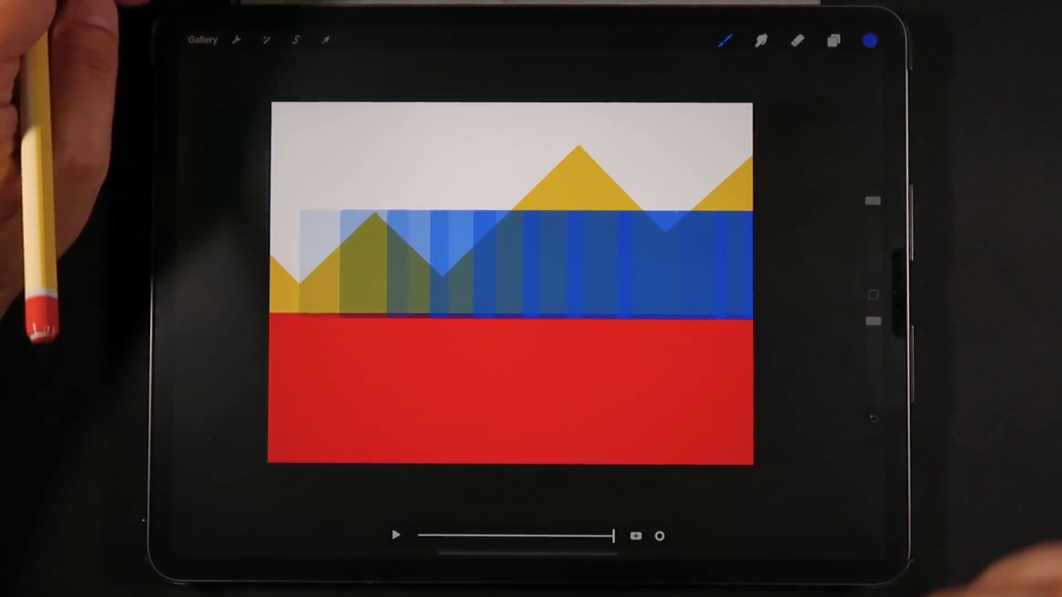
click(202, 39)
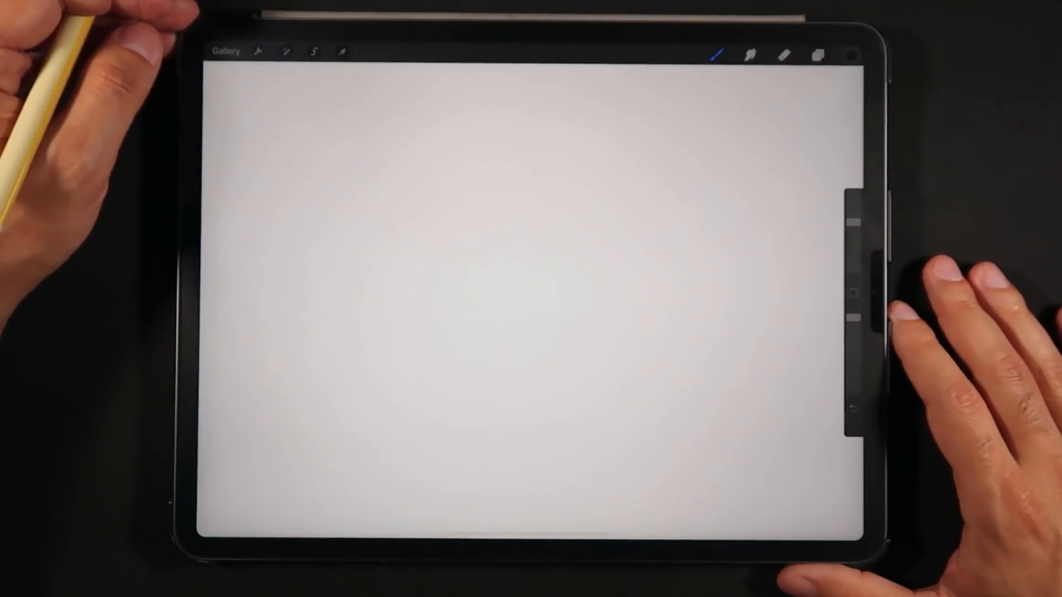
Step: Set the pond's Foreground and Background layers as Animation Foreground and Background and expand the Animation group
click(816, 55)
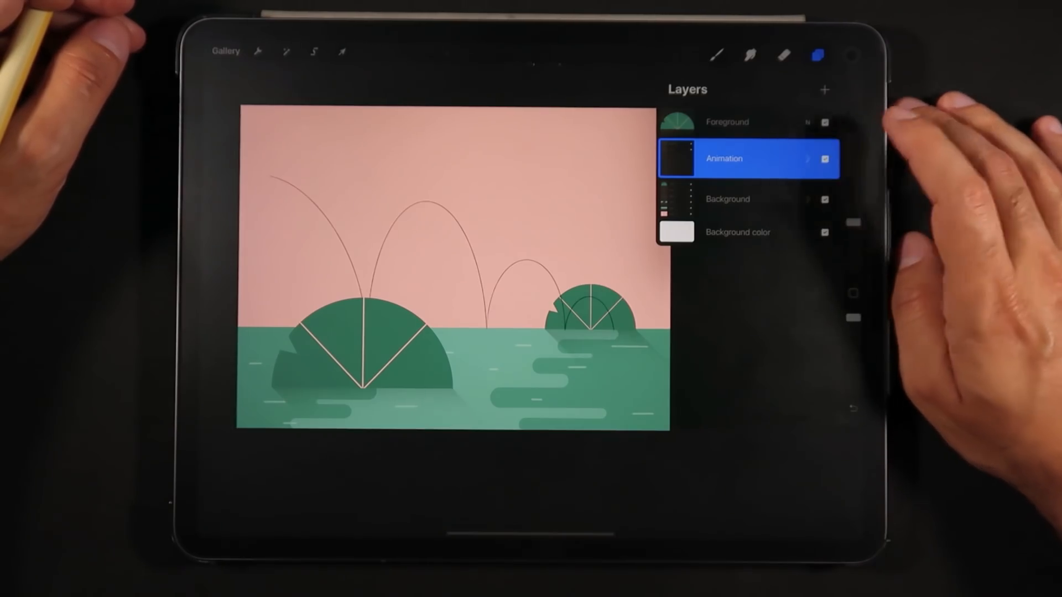
click(743, 121)
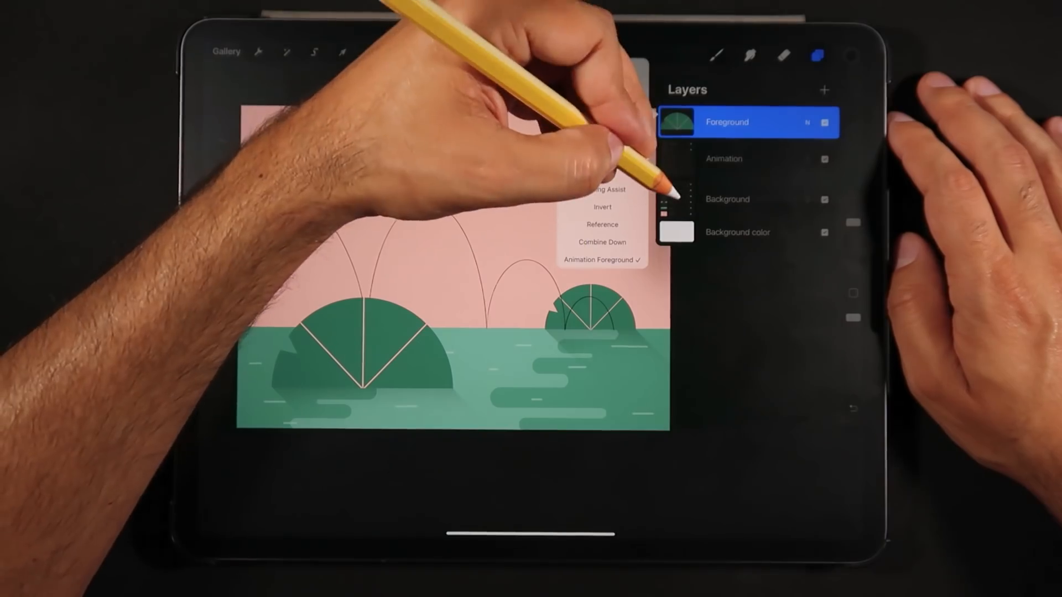
click(750, 199)
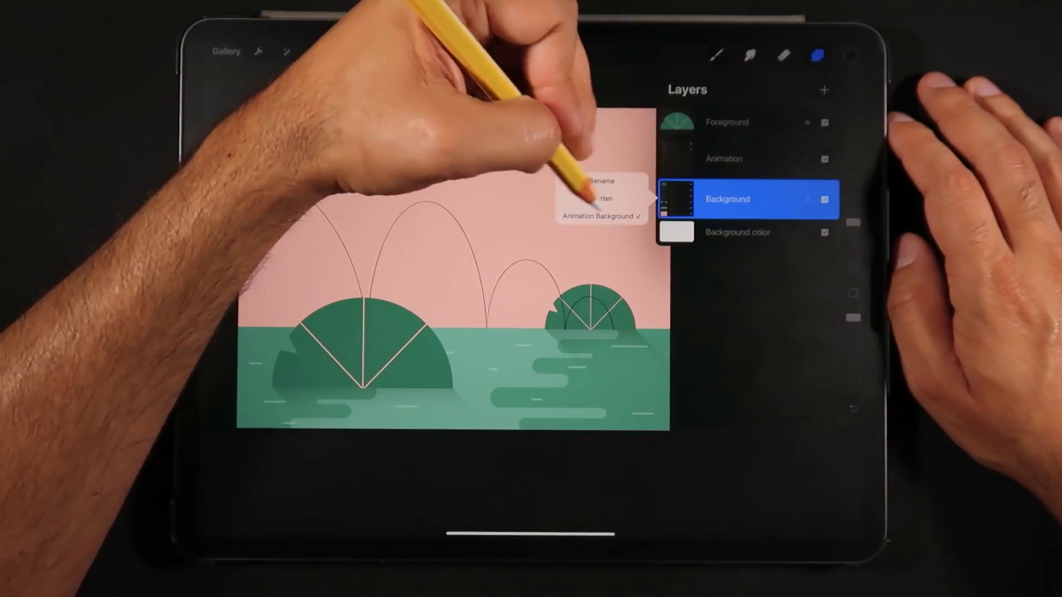
click(741, 159)
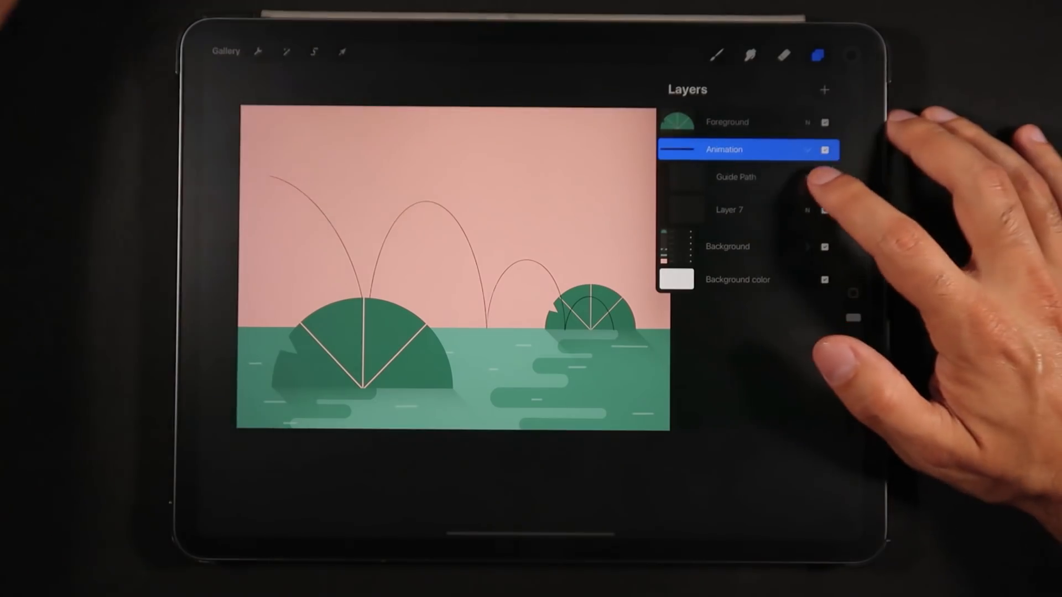
click(744, 209)
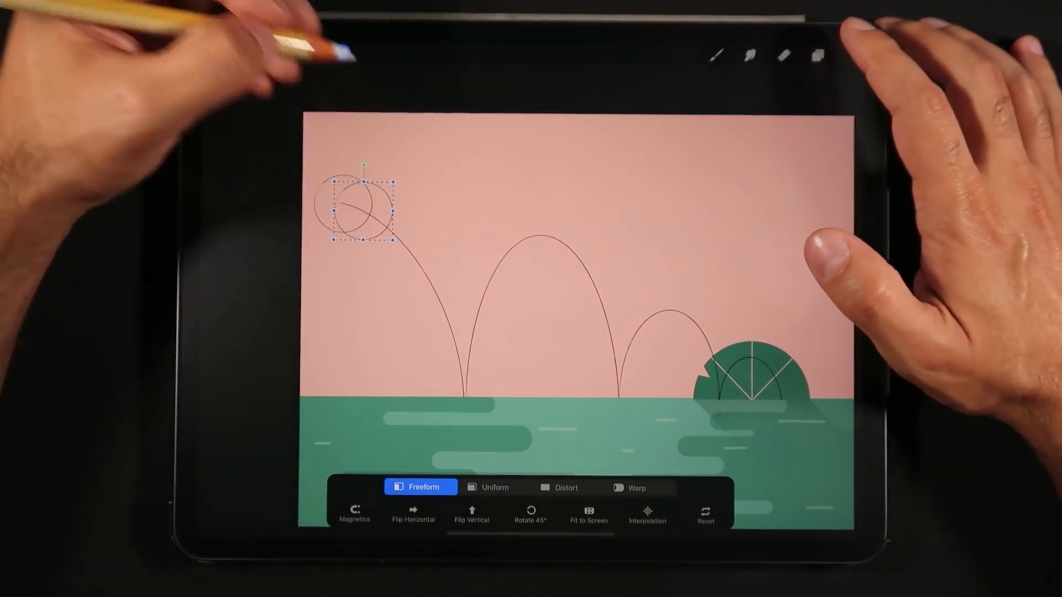
Step: Position the ball circle at the start of the bounce path and stack further ball frames above the guide
drag(364, 206, 396, 230)
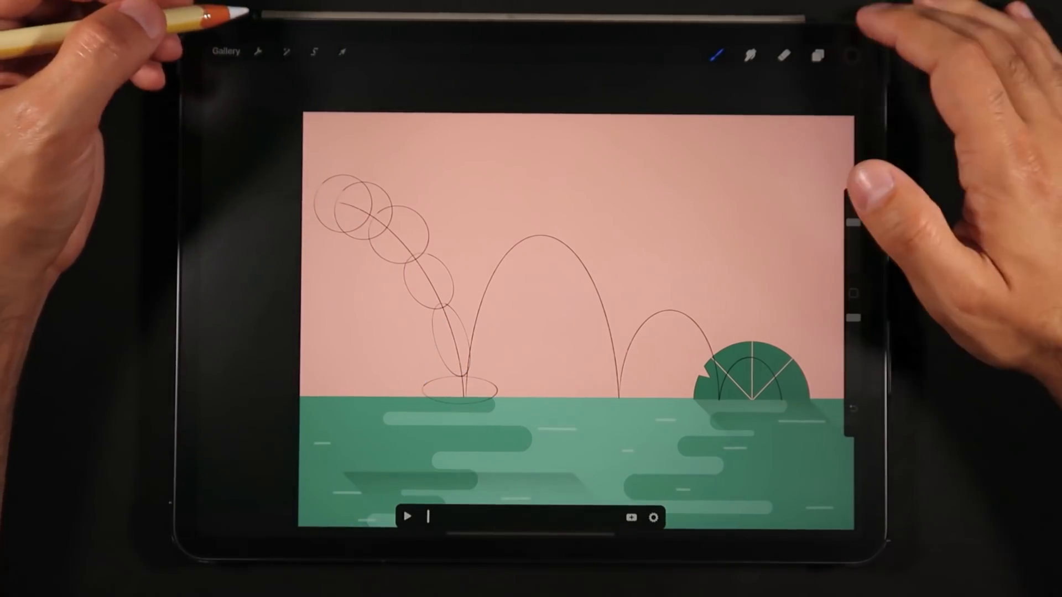
click(816, 52)
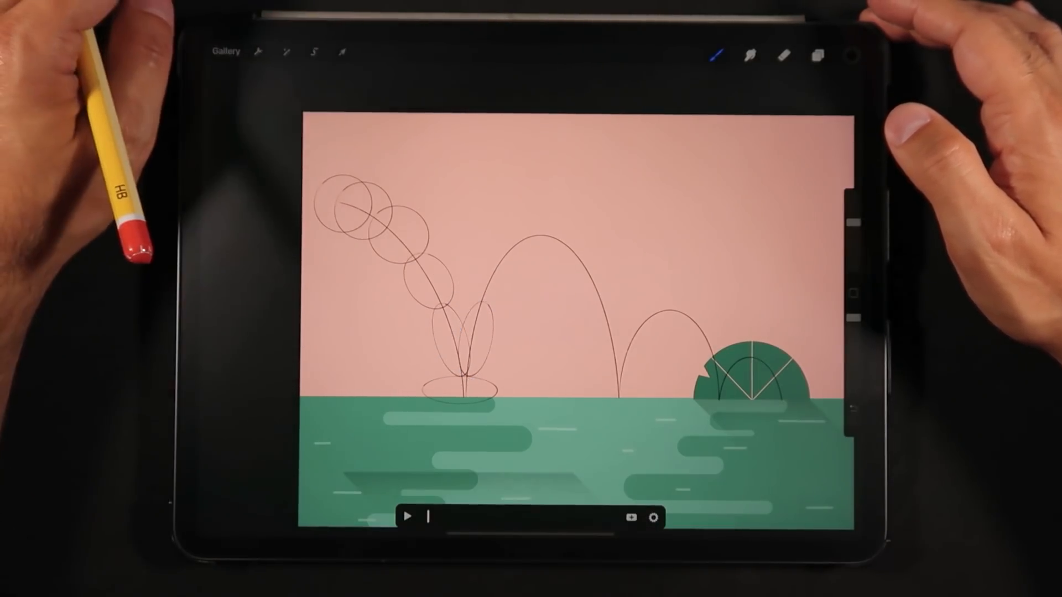
click(816, 53)
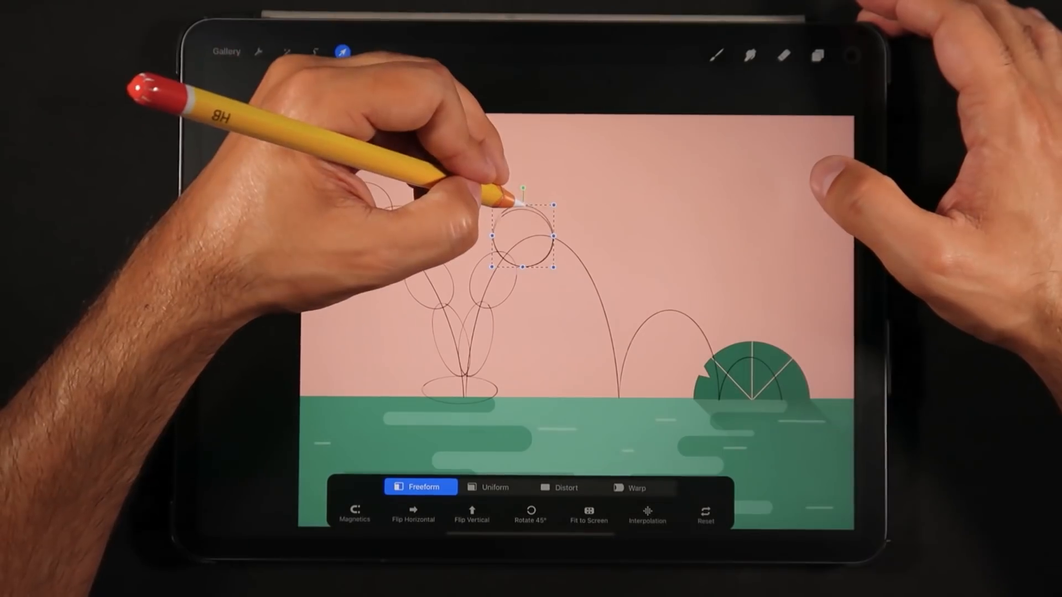
click(814, 55)
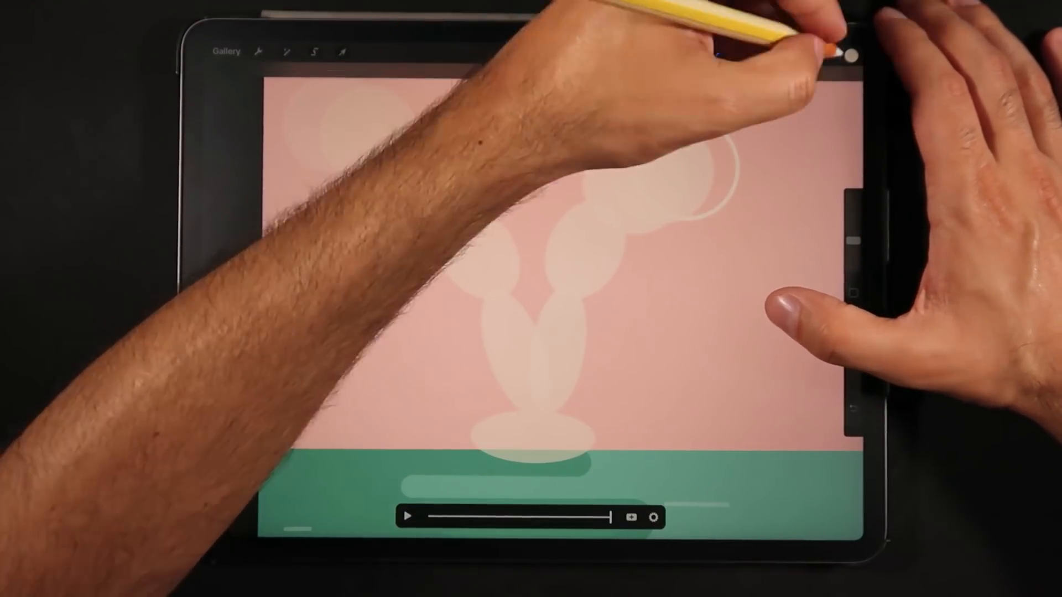
click(817, 55)
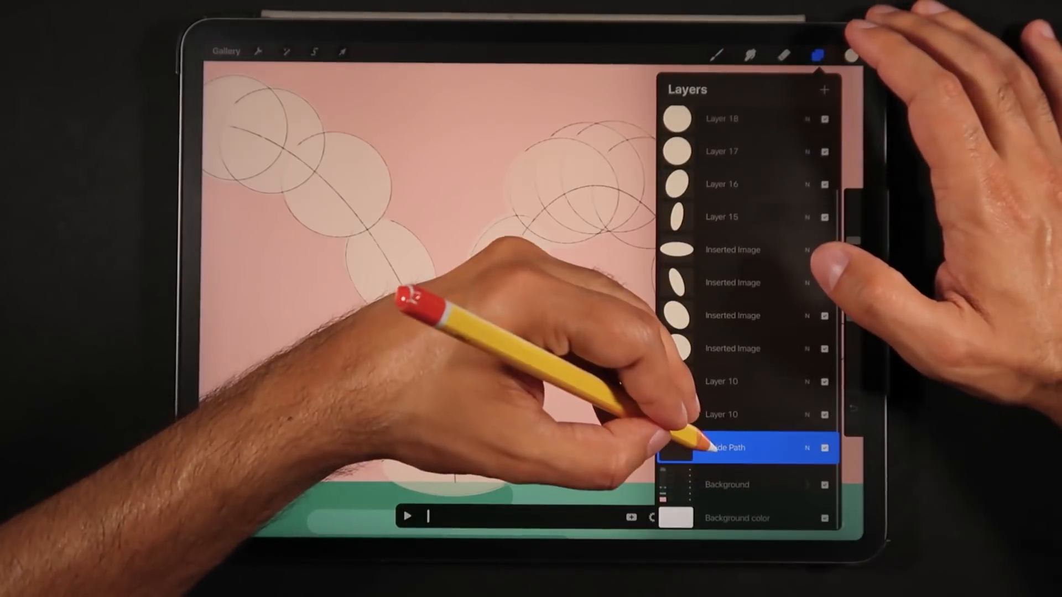